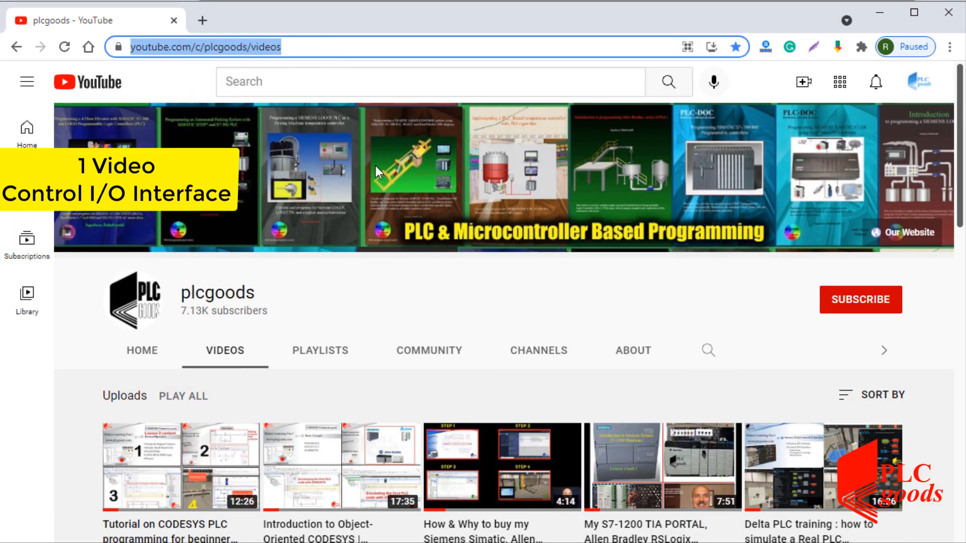
- Browse down the plcgoods Videos list, return to the top and subscribe to the channel
{"action": "scroll", "scroll_direction": "down", "scroll_amount": 3}
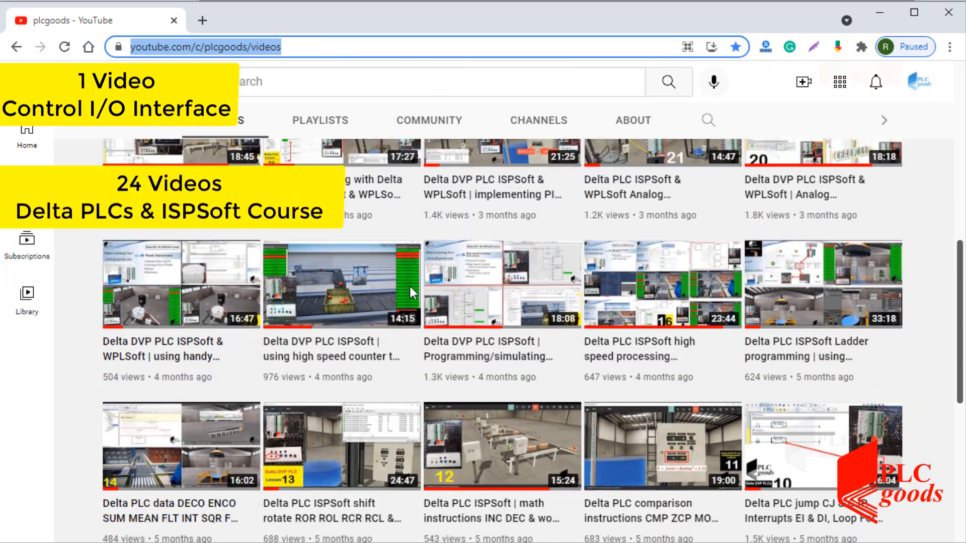
{"action": "scroll", "scroll_direction": "down", "scroll_amount": 3}
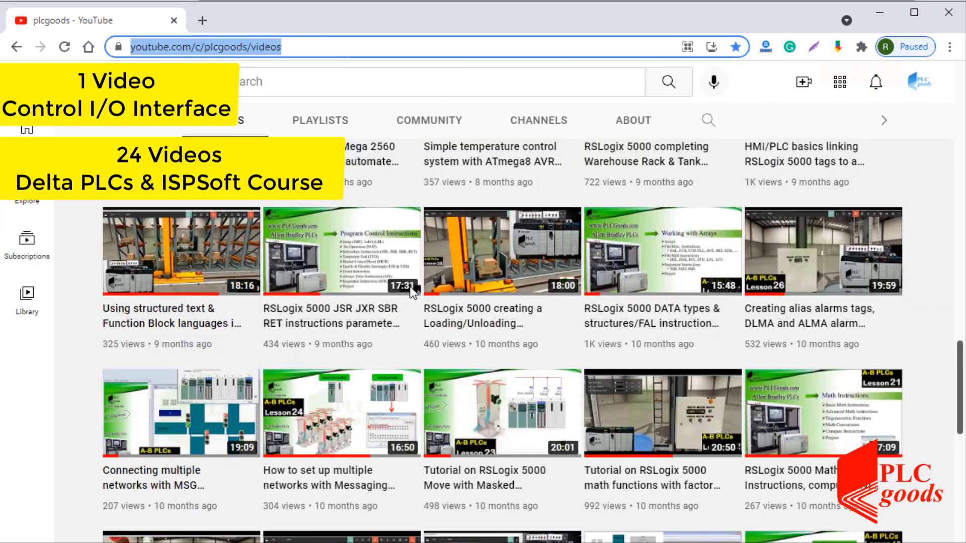
{"action": "scroll", "scroll_direction": "down", "scroll_amount": 3}
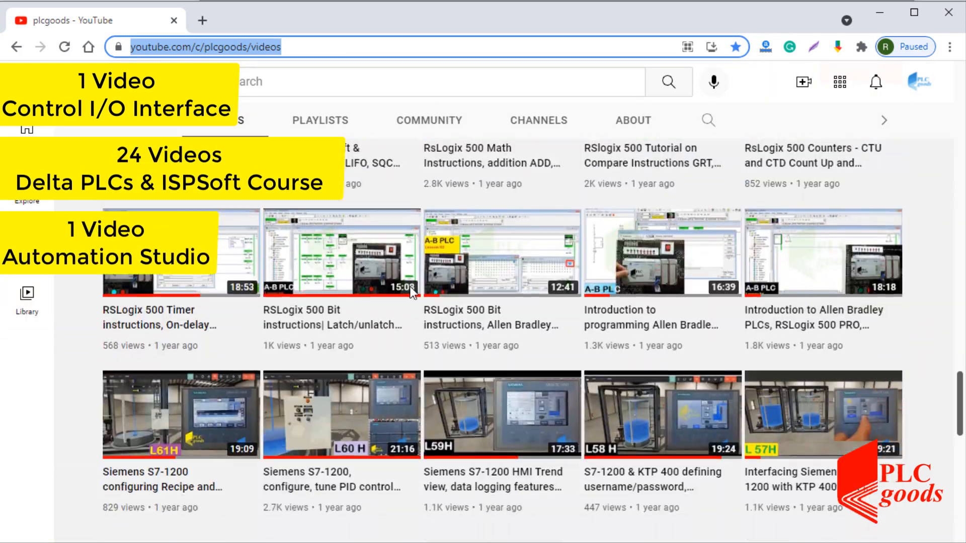
{"action": "scroll", "scroll_direction": "down", "scroll_amount": 3}
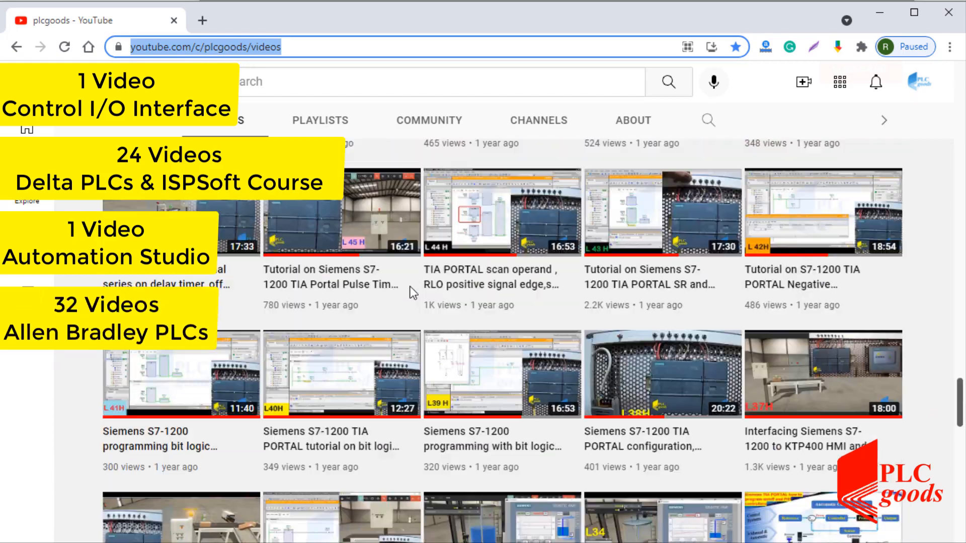
{"action": "scroll", "scroll_direction": "down", "scroll_amount": 3}
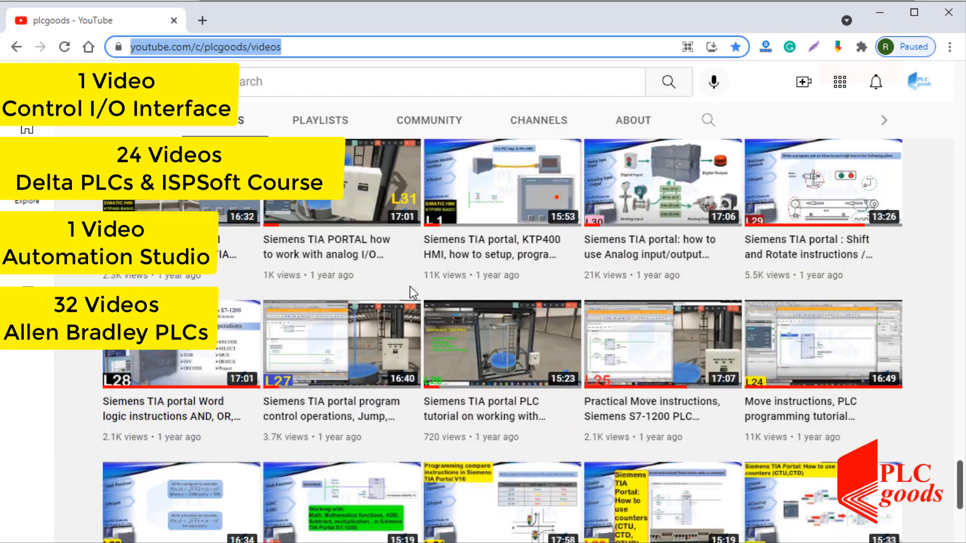
{"action": "scroll", "scroll_direction": "down", "scroll_amount": 3}
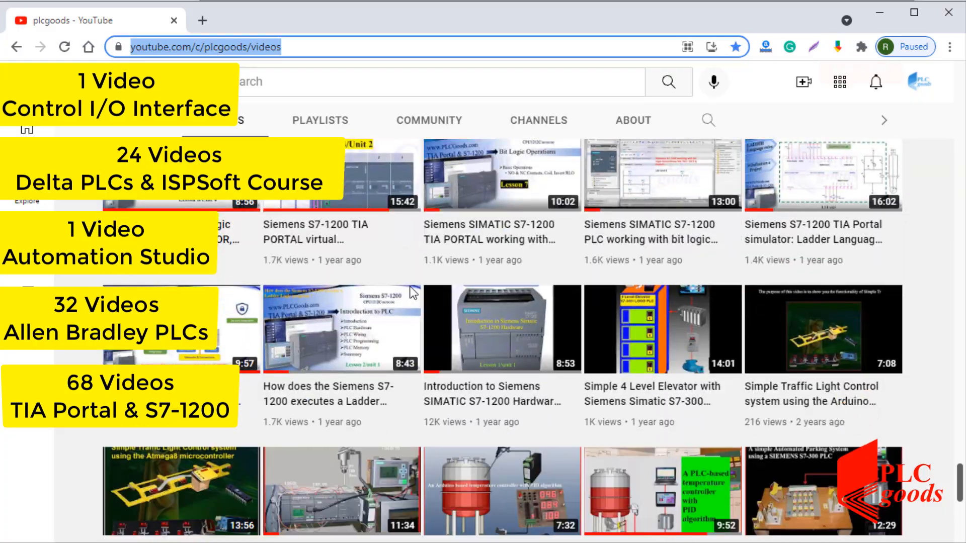
{"action": "scroll", "scroll_direction": "down", "scroll_amount": 3}
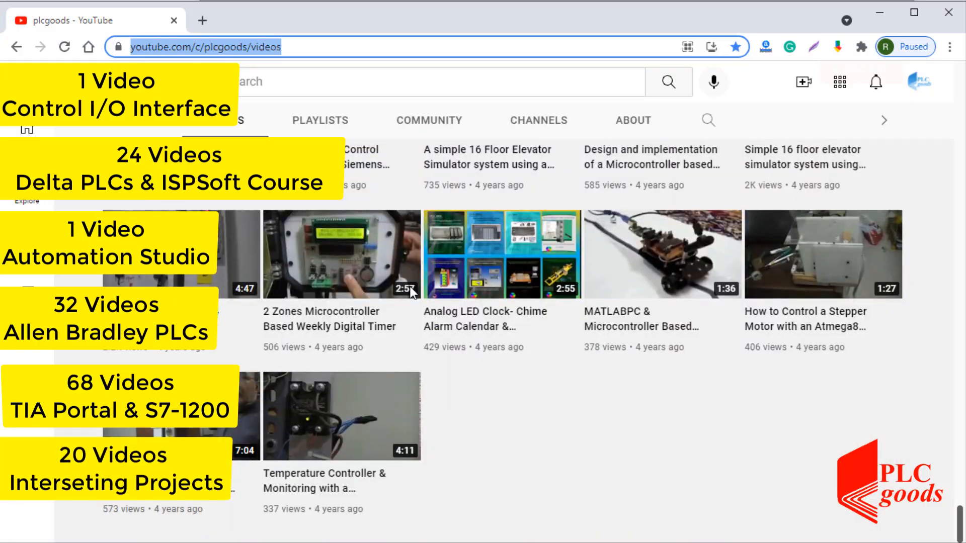
{"action": "scroll", "scroll_direction": "down", "scroll_amount": 3}
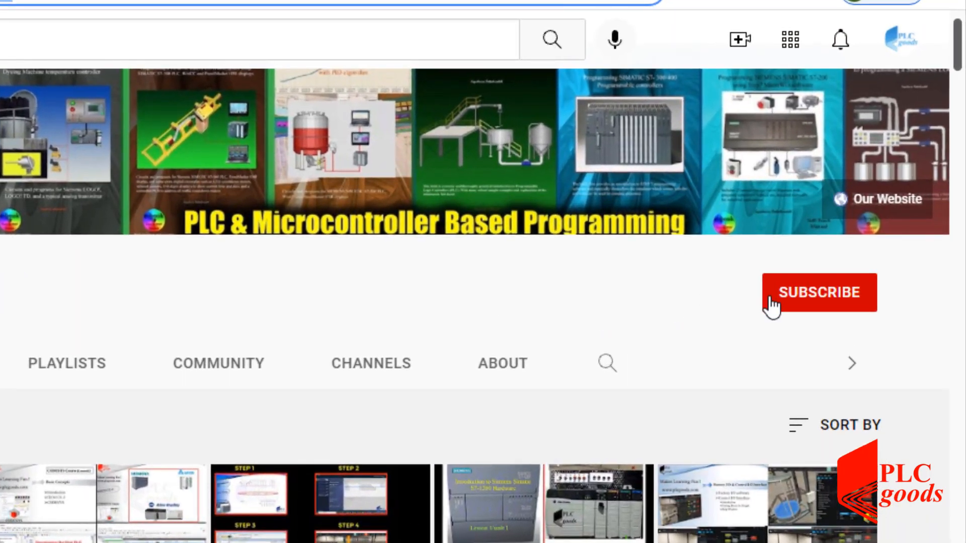
{"action": "left_click", "coordinate": [819, 292]}
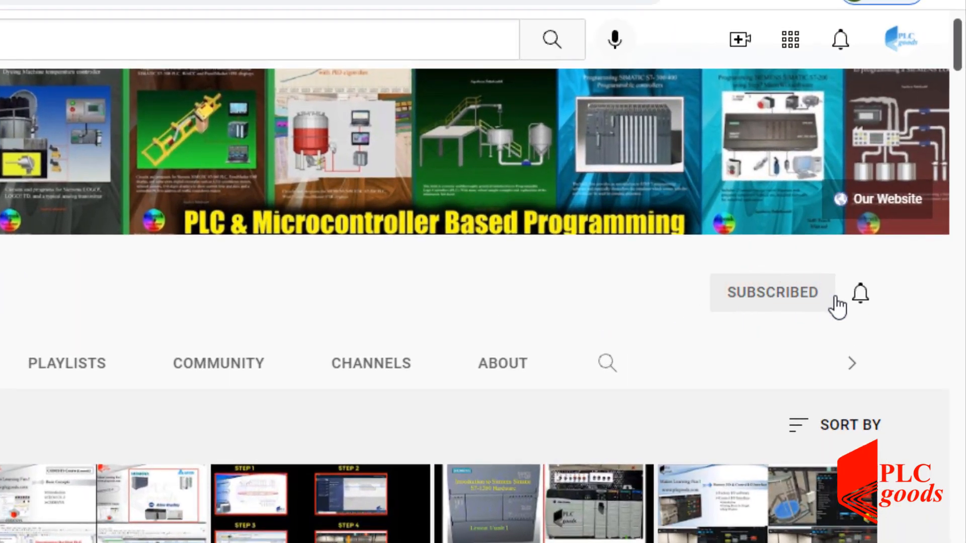
{"action": "left_click", "coordinate": [860, 292]}
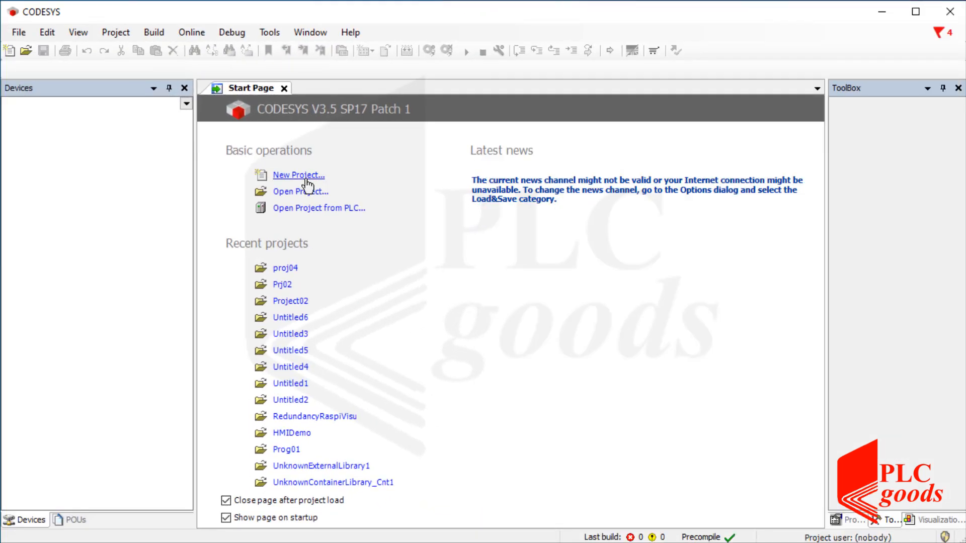
- Start a new Standard project named Project_04 from the Projects templates
{"action": "left_click", "coordinate": [298, 175]}
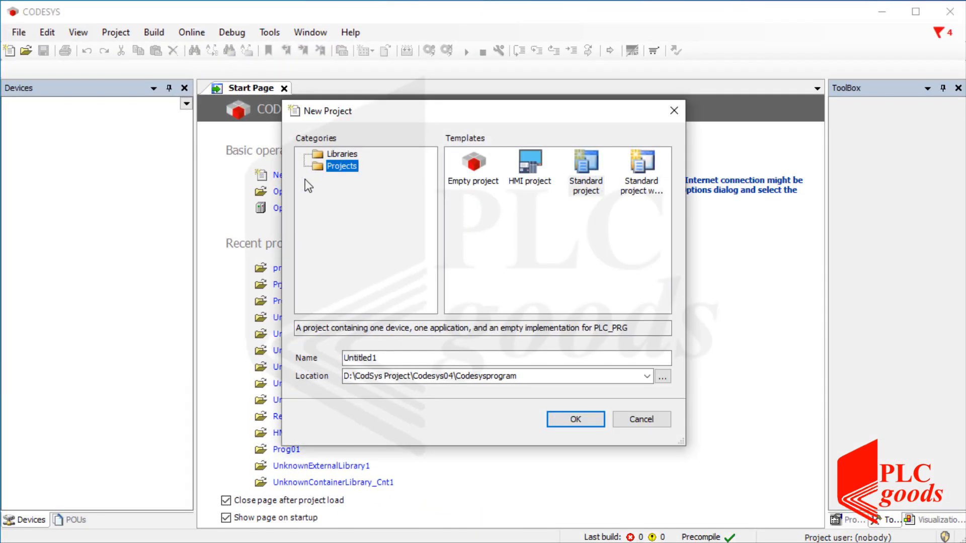
{"action": "left_click", "coordinate": [583, 165]}
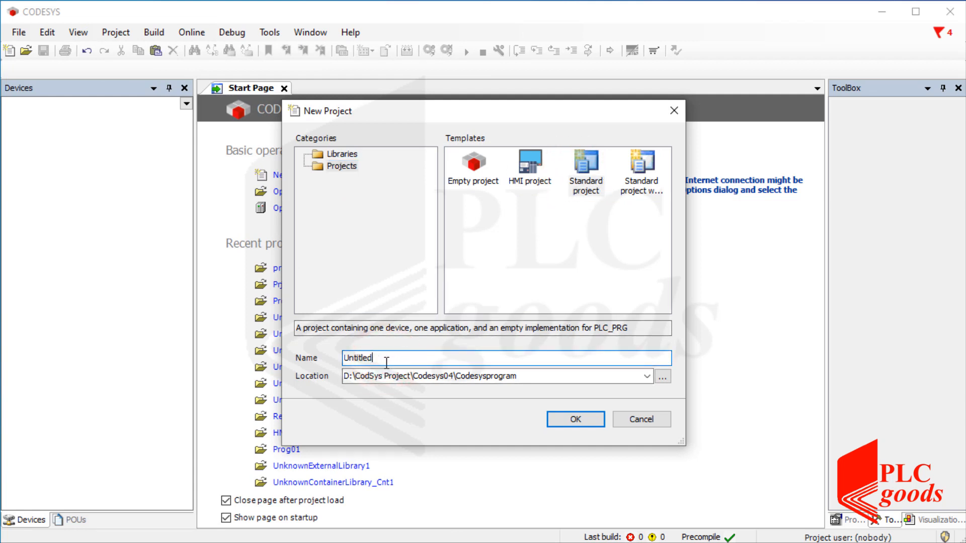
{"action": "type", "text": "Project"}
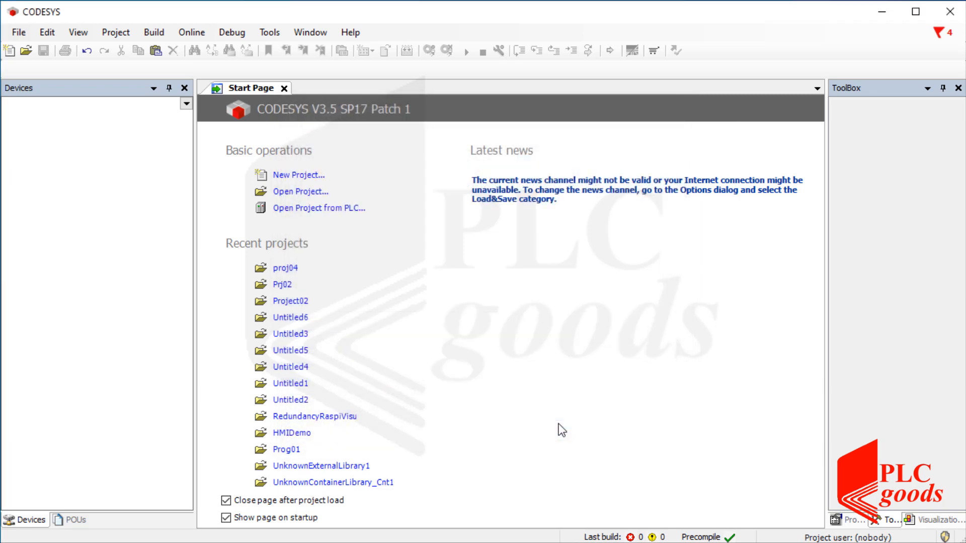
{"action": "left_click", "coordinate": [298, 175]}
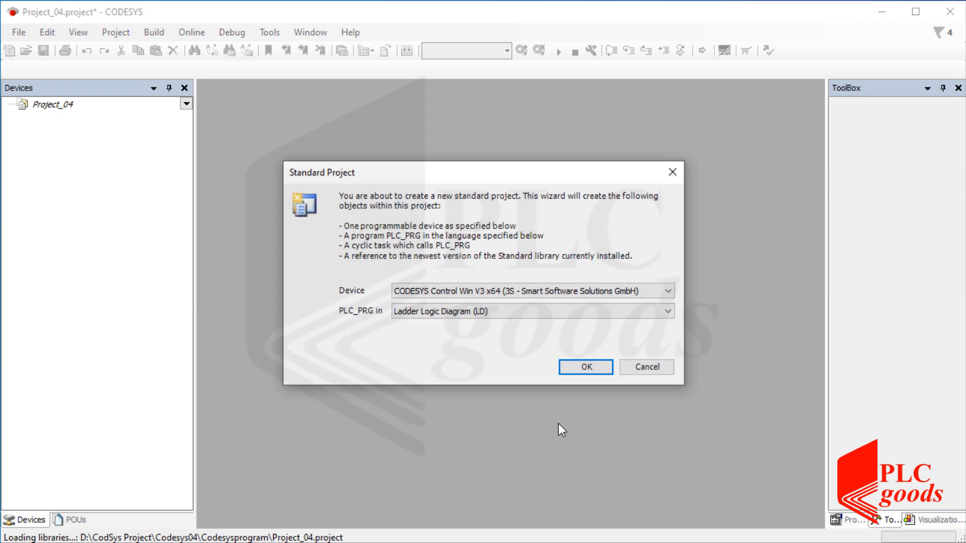
- Choose the CODESYS Control Win V3 x64 device with a Ladder Logic Diagram PLC_PRG
{"action": "left_click", "coordinate": [666, 291]}
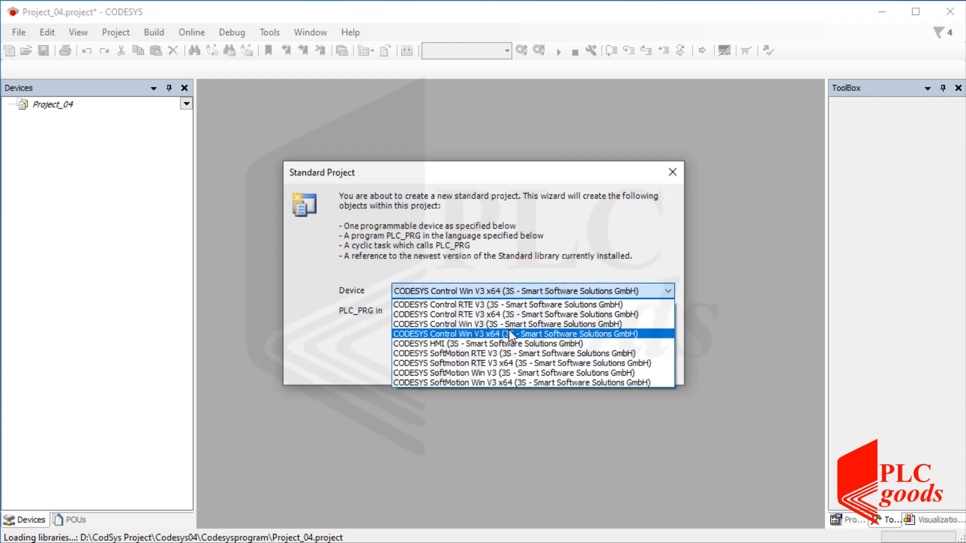
{"action": "left_click", "coordinate": [530, 311]}
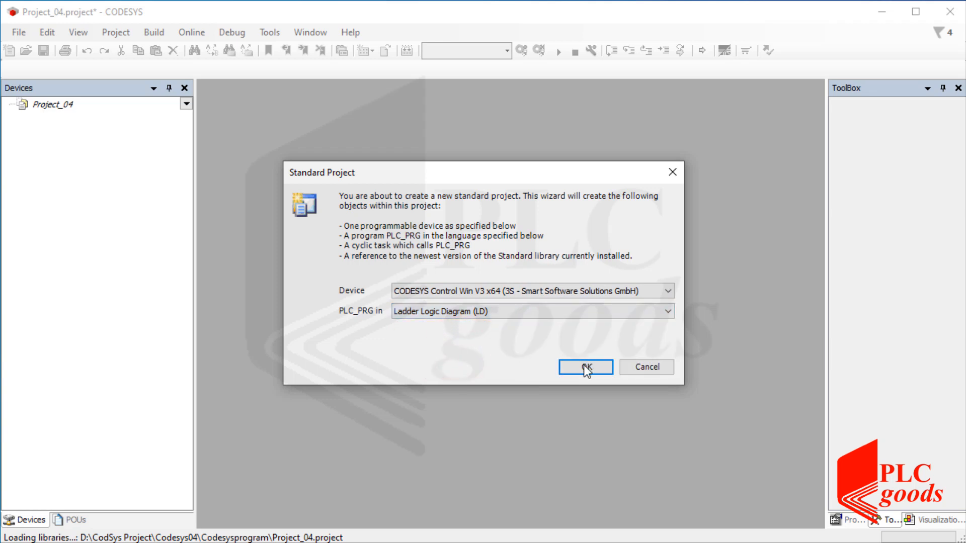
{"action": "left_click", "coordinate": [583, 367]}
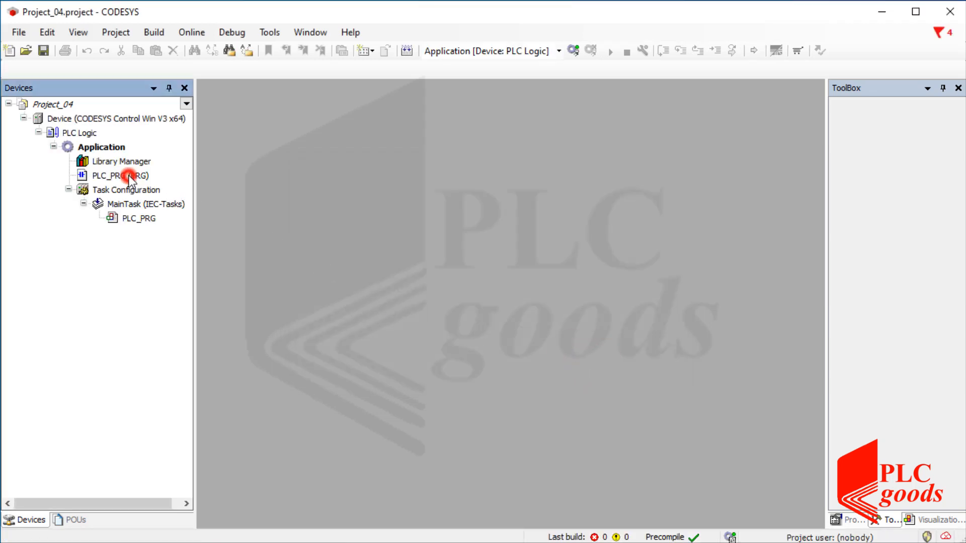
- In PLC_PRG, name the contact StartPB and the coil BeltConveyor, declaring both as BOOL
{"action": "double_click", "coordinate": [120, 176]}
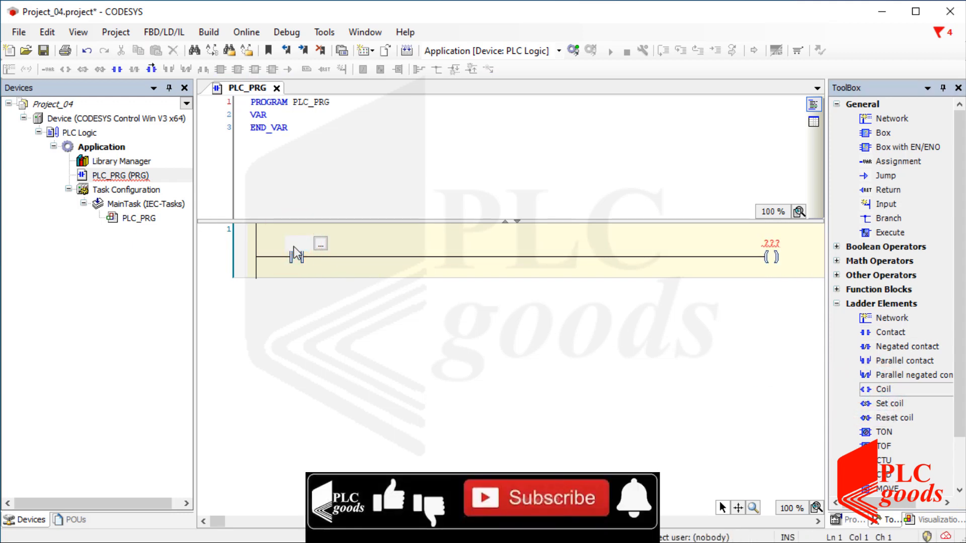
{"action": "type", "text": "StartB"}
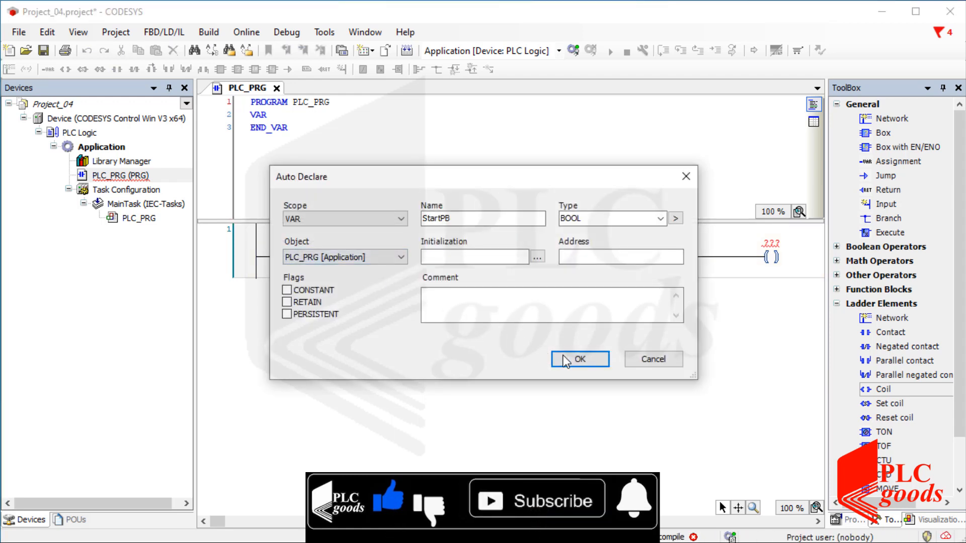
{"action": "left_click", "coordinate": [579, 359]}
{"action": "type", "text": "BeltConveyor"}
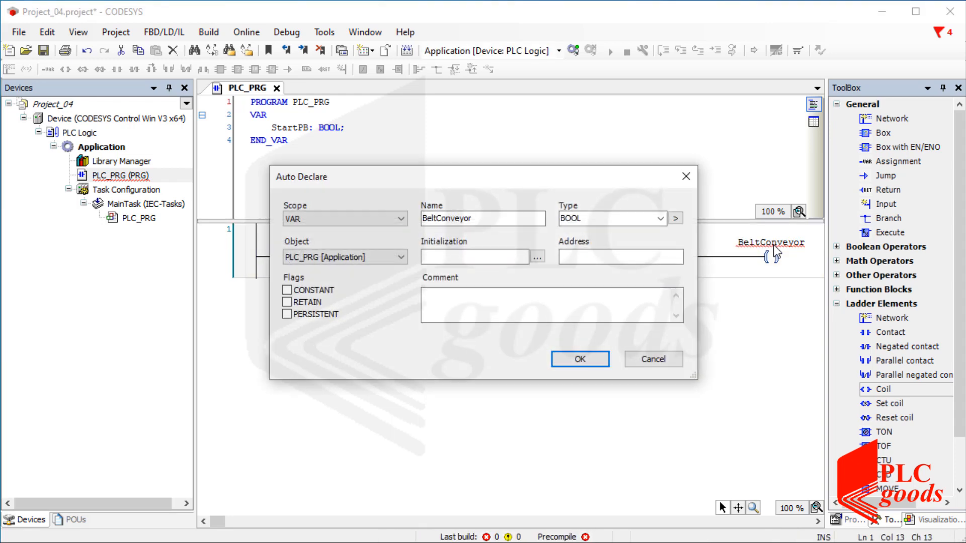
{"action": "left_click", "coordinate": [577, 358]}
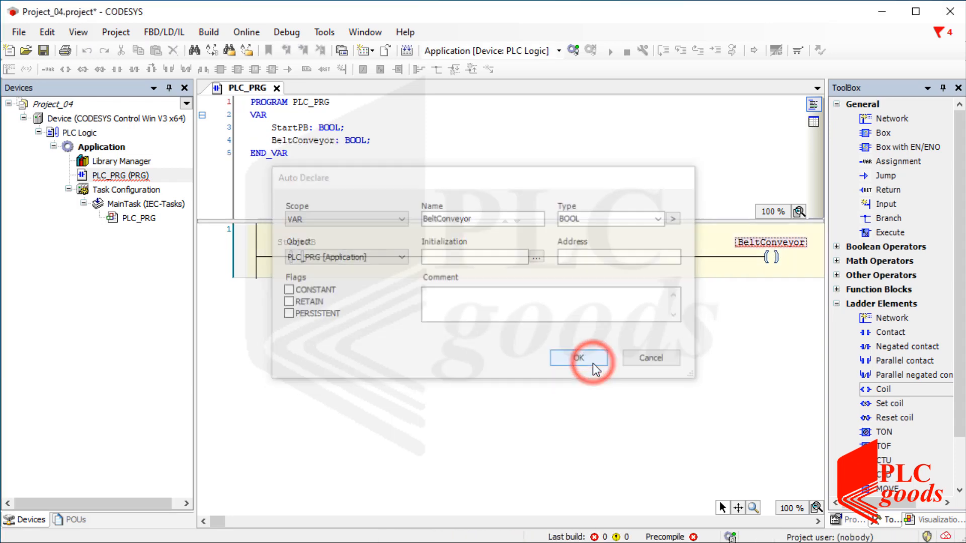
{"action": "left_click", "coordinate": [578, 358]}
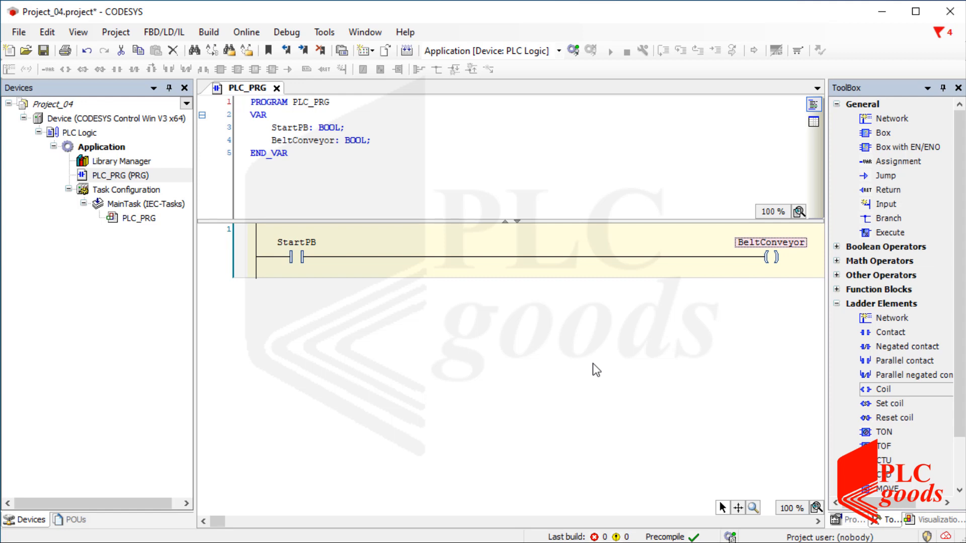
{"action": "mouse_move", "coordinate": [803, 395]}
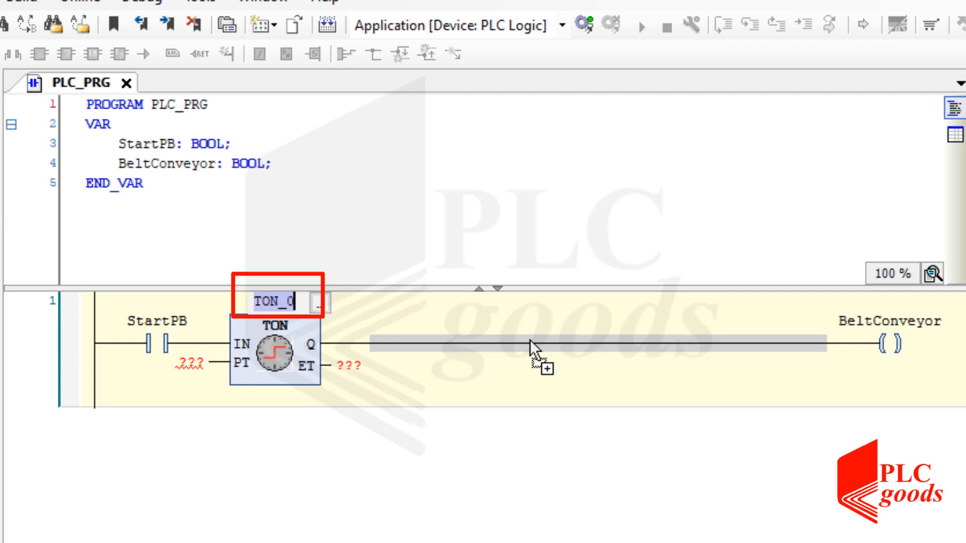
- Place a TON timer named TON_0 on the rung before BeltConveyor and auto-declare it
{"action": "key", "text": "Enter"}
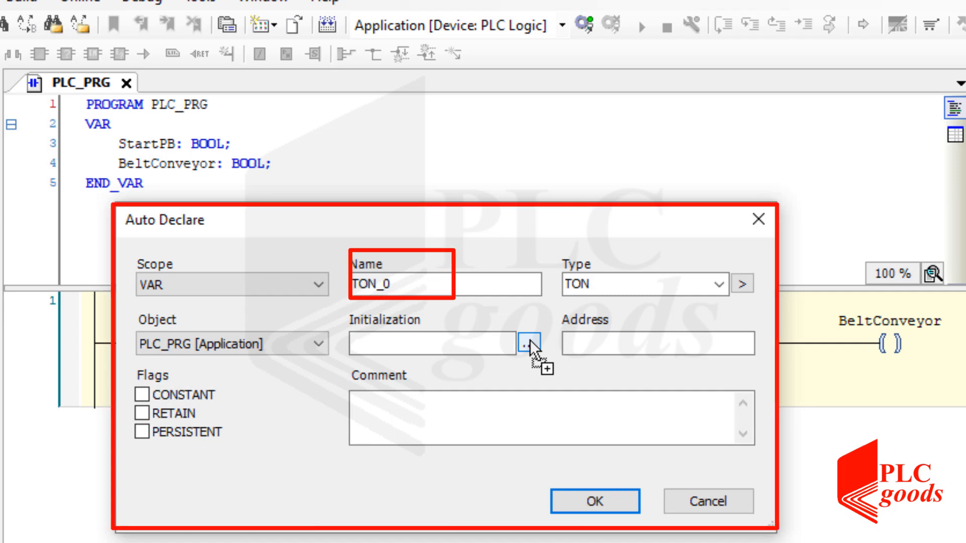
{"action": "left_click", "coordinate": [642, 284]}
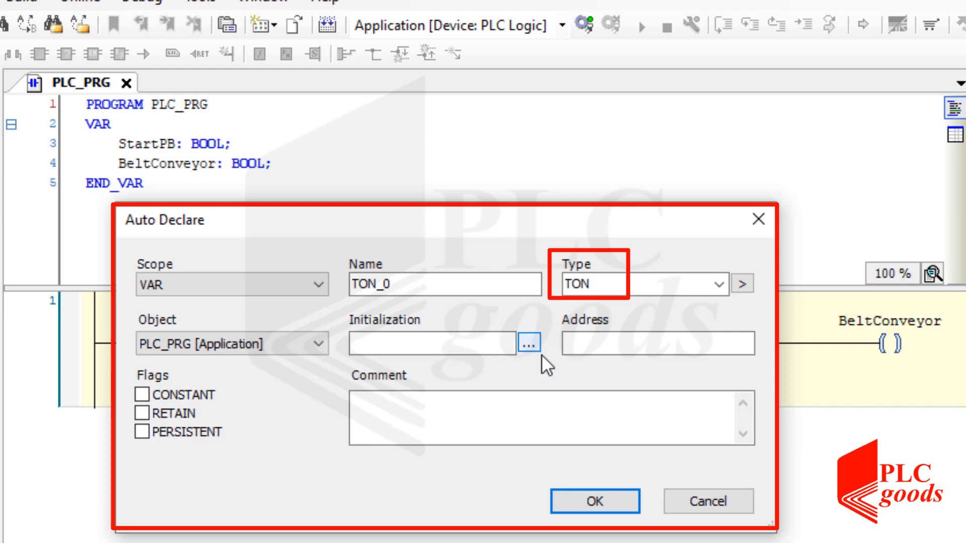
{"action": "left_click", "coordinate": [594, 502]}
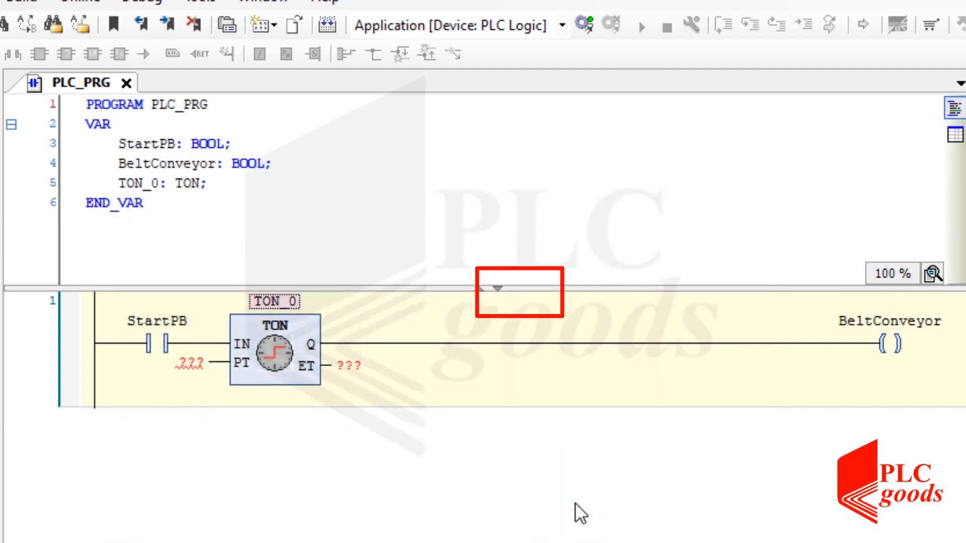
- Set TON_0's PT to T#5s and assign its ET to a new TIME variable TON_0_Time
{"action": "left_click", "coordinate": [189, 363]}
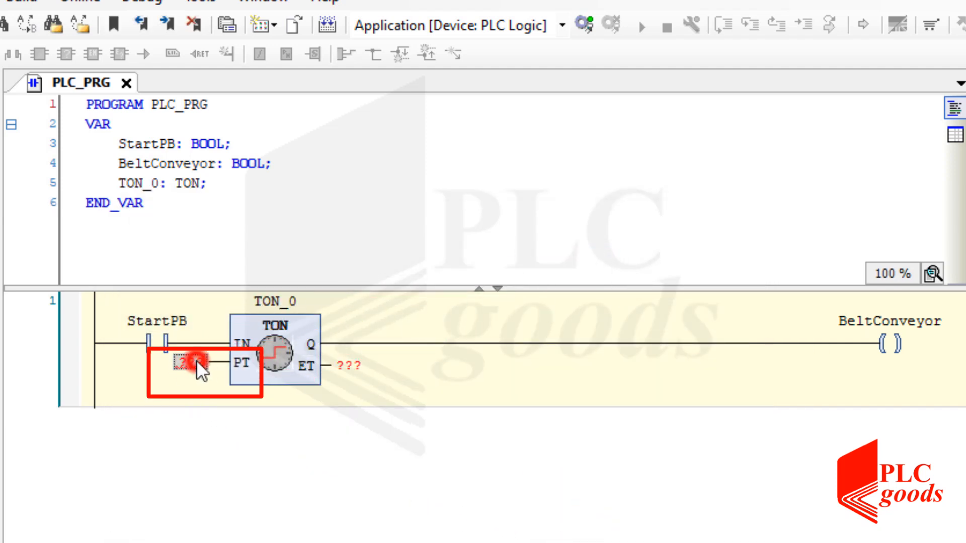
{"action": "left_click", "coordinate": [189, 364]}
{"action": "type", "text": "T"}
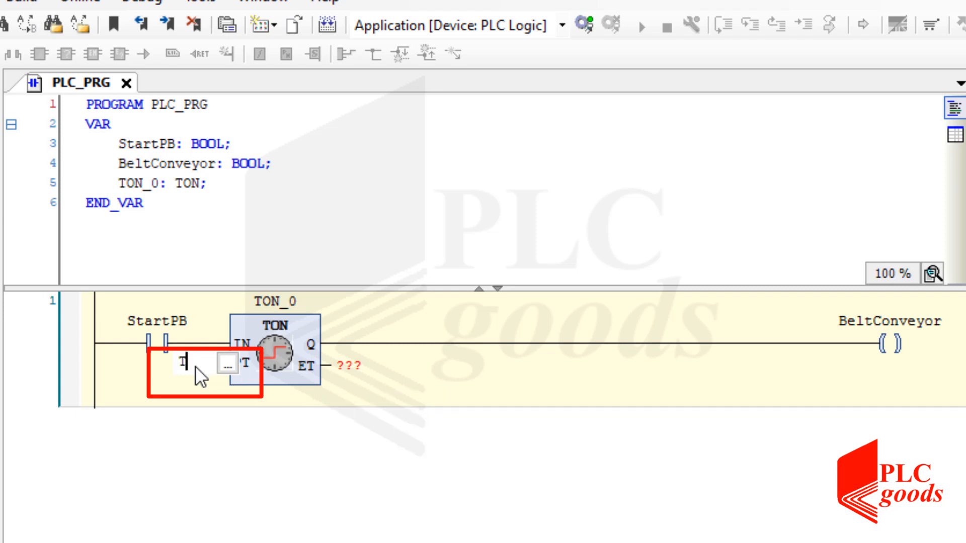
{"action": "type", "text": "#5"}
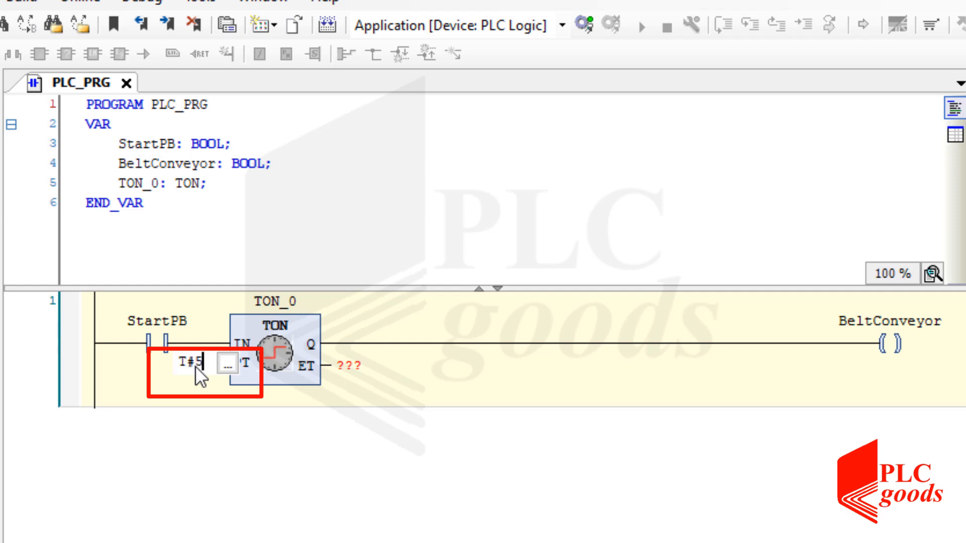
{"action": "type", "text": "s"}
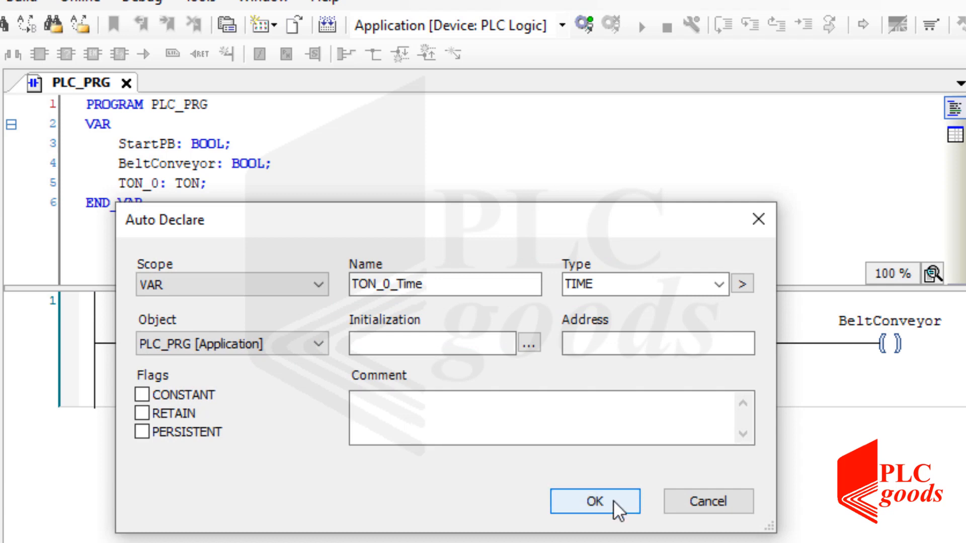
{"action": "left_click", "coordinate": [593, 502]}
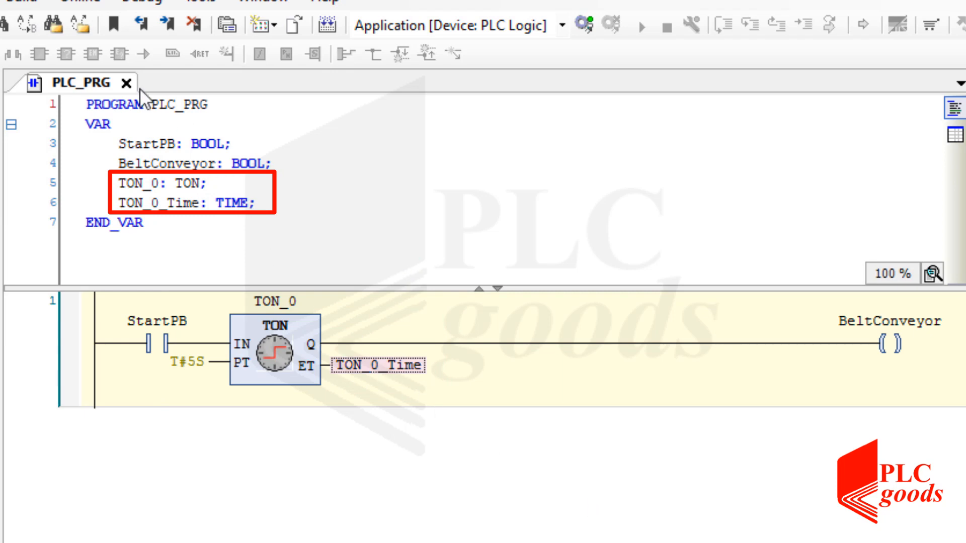
{"action": "left_click", "coordinate": [246, 32]}
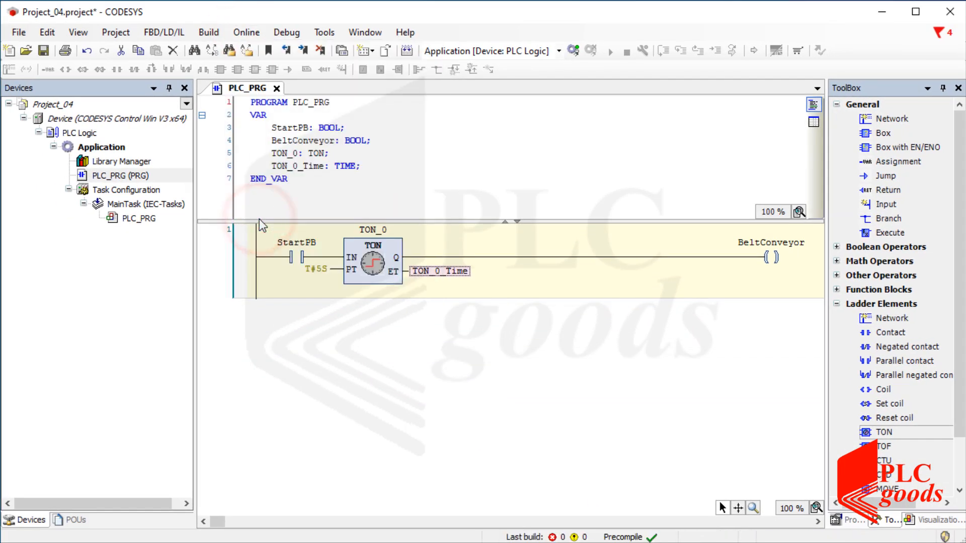
- Enable Simulation, log in, expand TON_0 in the watch view and start the application
{"action": "left_click", "coordinate": [573, 51]}
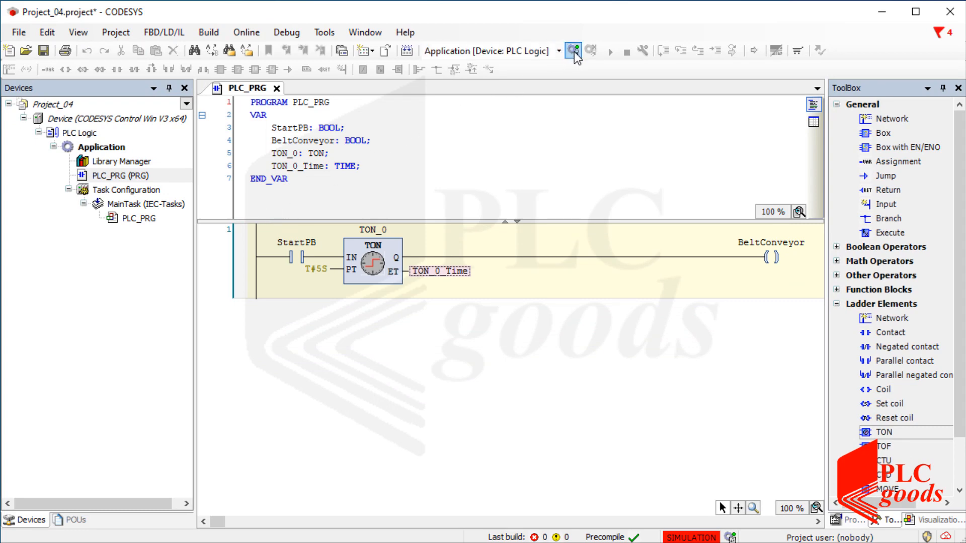
{"action": "left_click", "coordinate": [573, 52]}
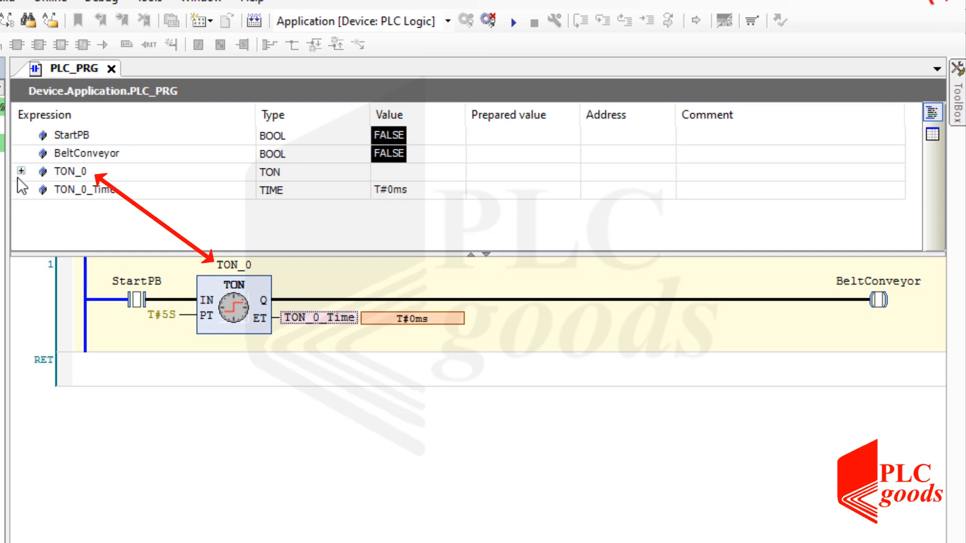
{"action": "left_click", "coordinate": [21, 171]}
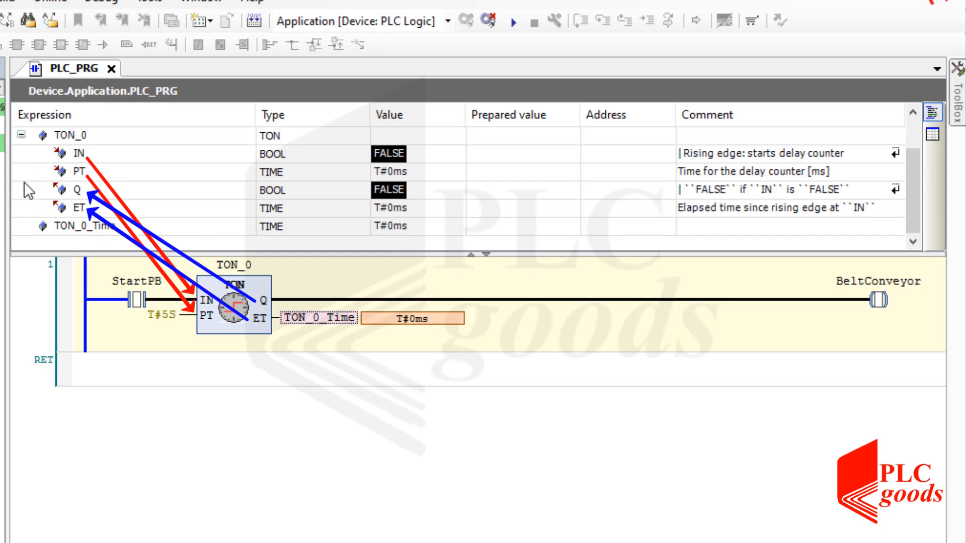
{"action": "mouse_move", "coordinate": [29, 189]}
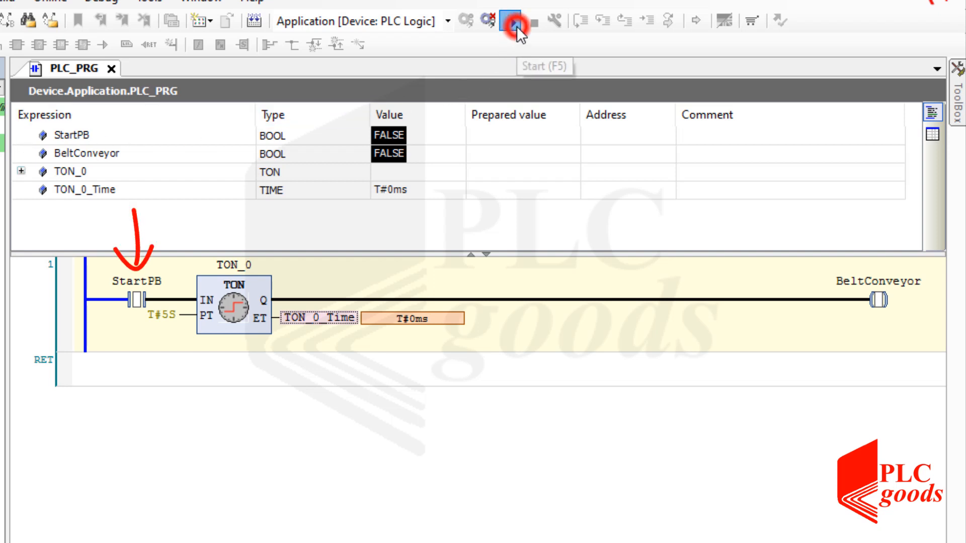
{"action": "left_click", "coordinate": [514, 21]}
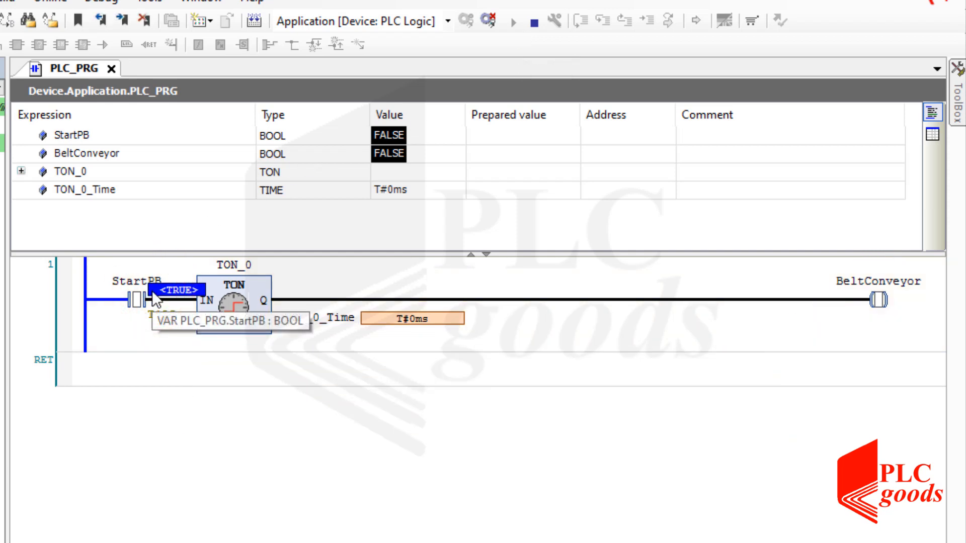
{"action": "key", "text": "ctrl+F7"}
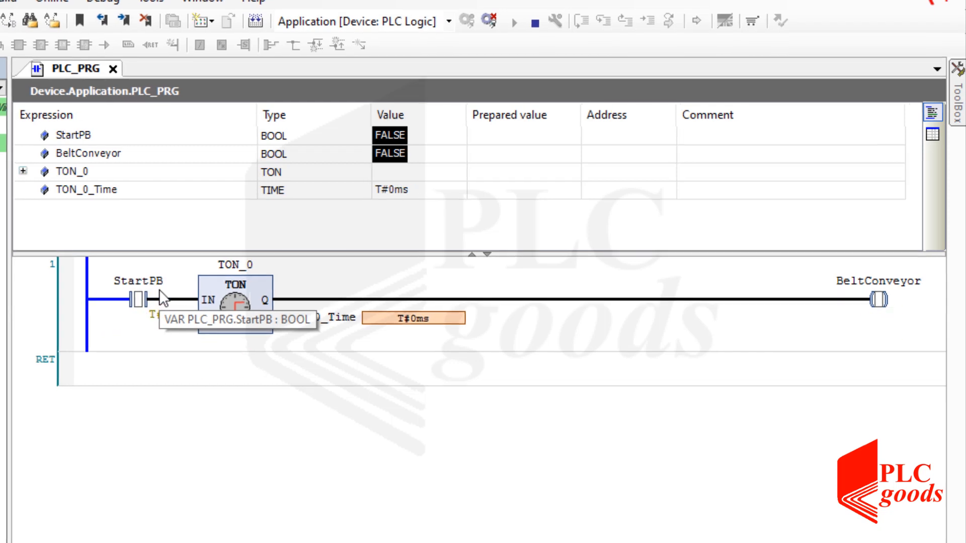
- Search the CODESYS Help for 'timer' and view the TON function block page
{"action": "left_click", "coordinate": [406, 32]}
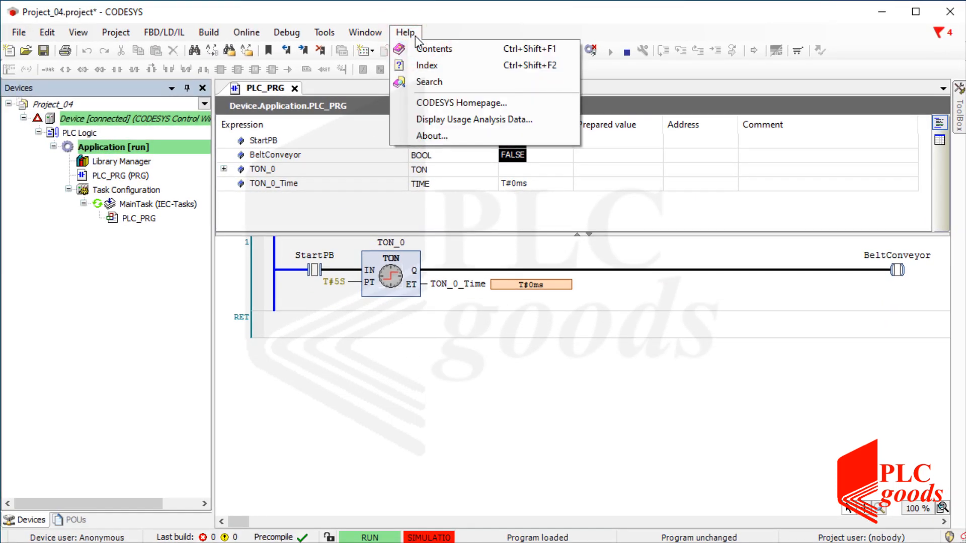
{"action": "left_click", "coordinate": [434, 48]}
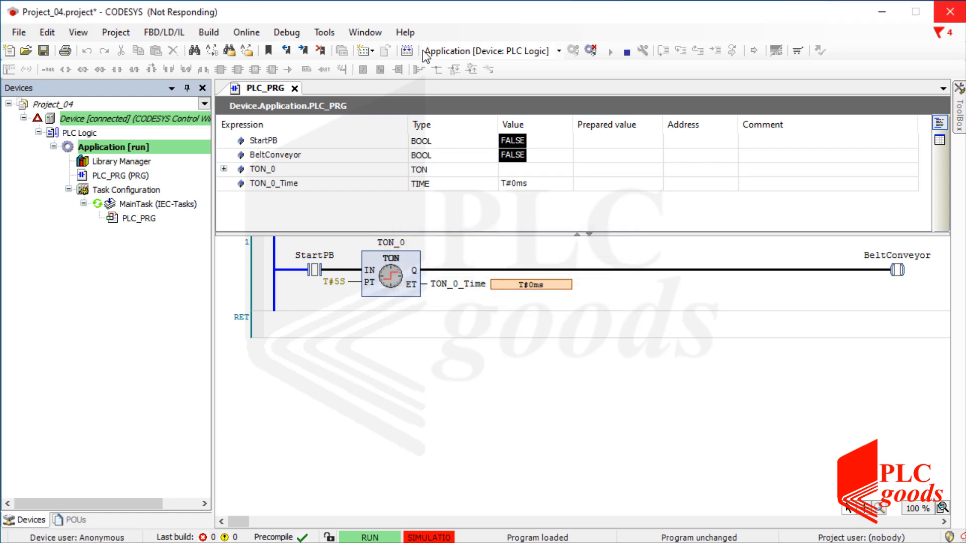
{"action": "left_click", "coordinate": [405, 33]}
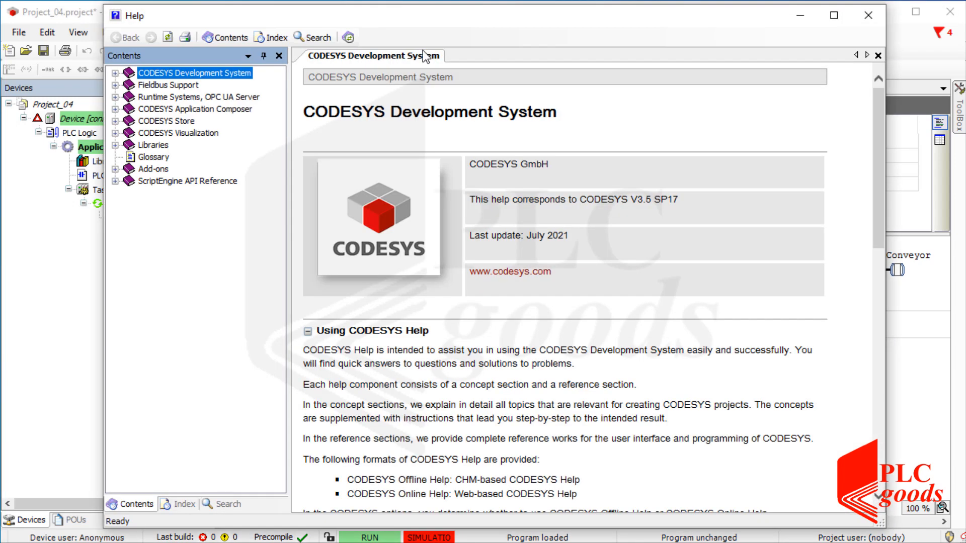
{"action": "left_click", "coordinate": [312, 37]}
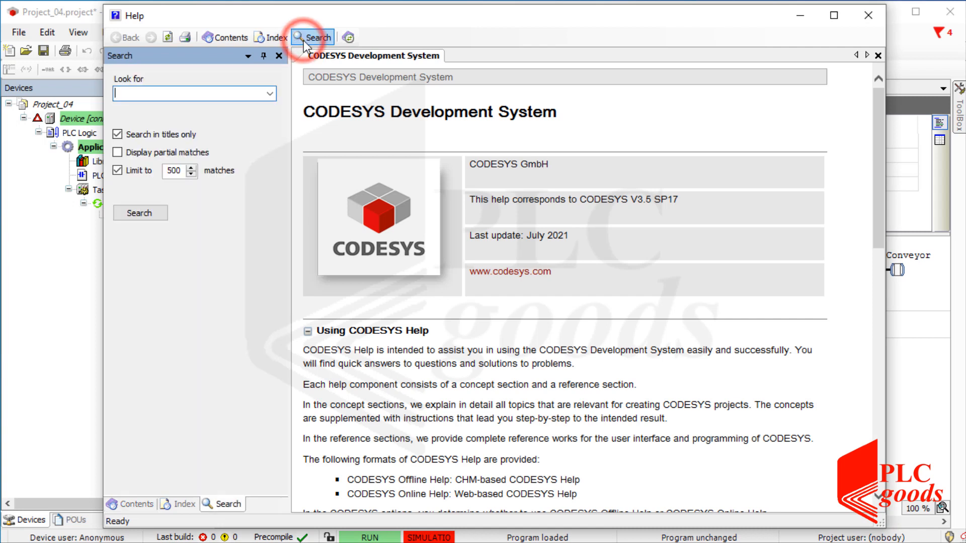
{"action": "left_click", "coordinate": [193, 94]}
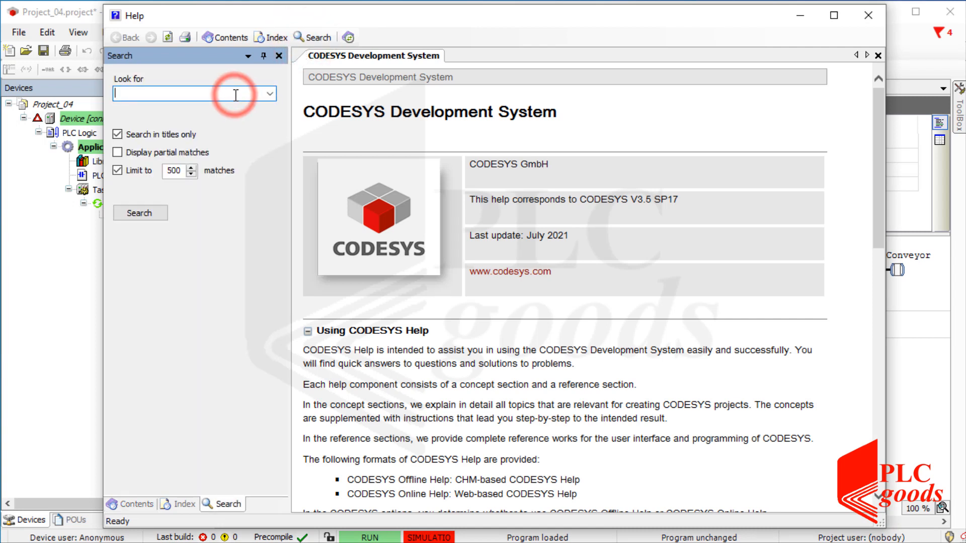
{"action": "type", "text": "timer"}
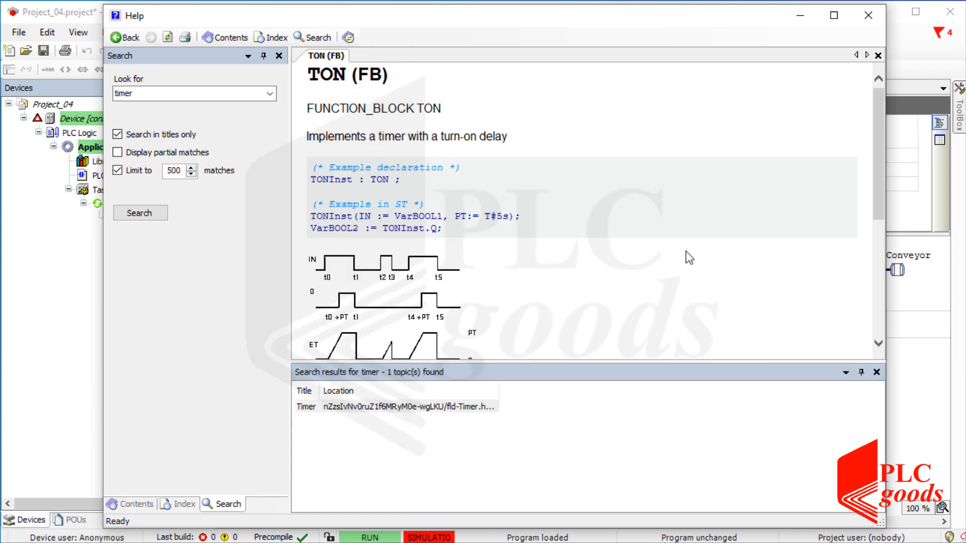
{"action": "scroll", "scroll_direction": "down", "scroll_amount": 3}
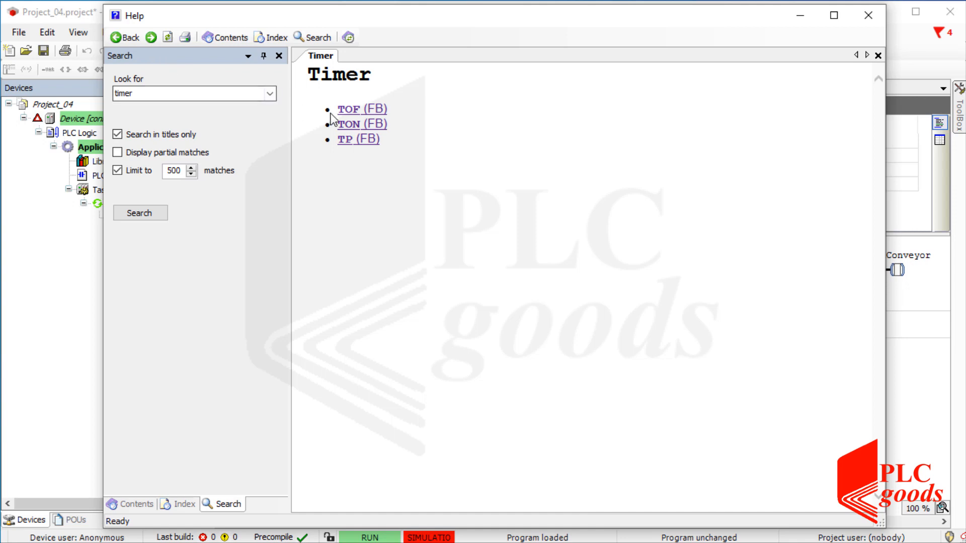
- Read the TOF (FB) and TP (FB) help pages, then close Help
{"action": "left_click", "coordinate": [350, 109]}
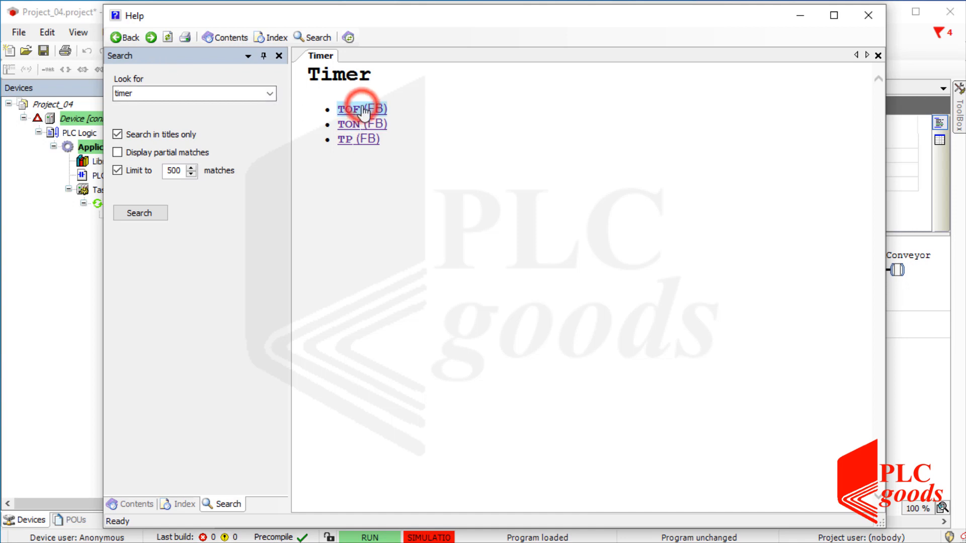
{"action": "left_click", "coordinate": [350, 108]}
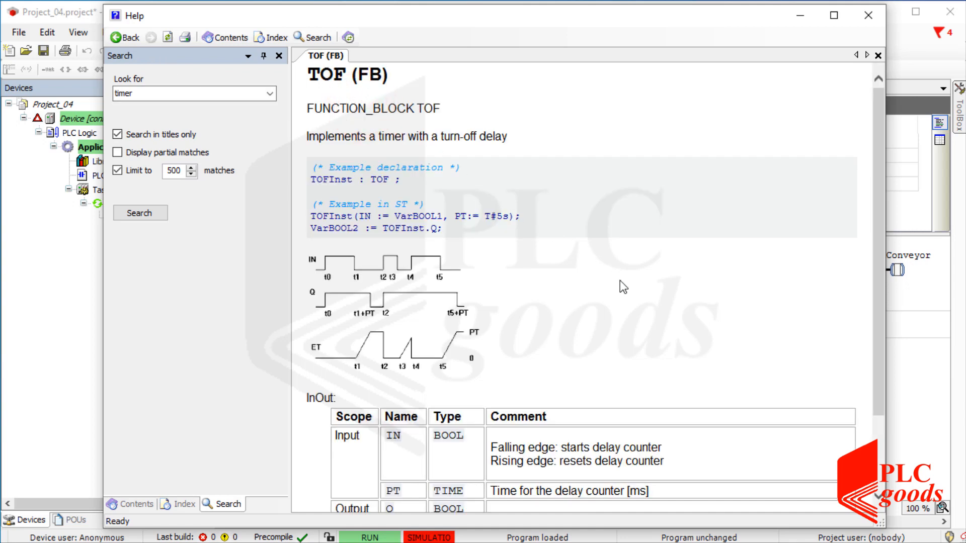
{"action": "scroll", "scroll_direction": "down", "scroll_amount": 3}
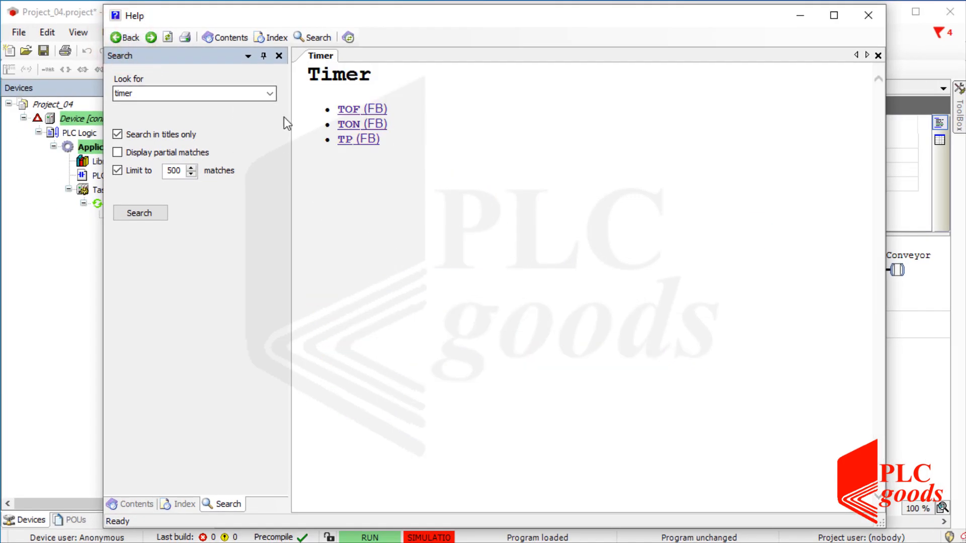
{"action": "left_click", "coordinate": [346, 139]}
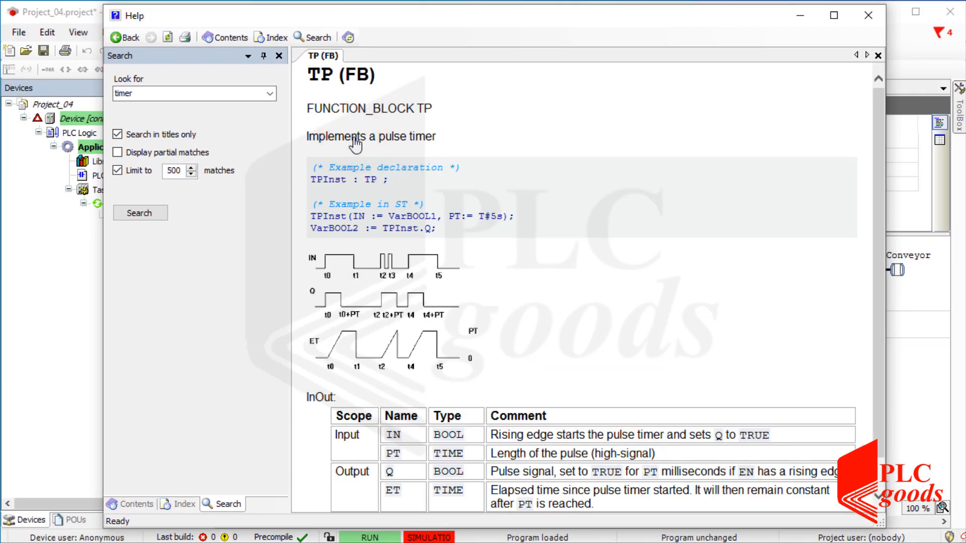
{"action": "mouse_move", "coordinate": [556, 246]}
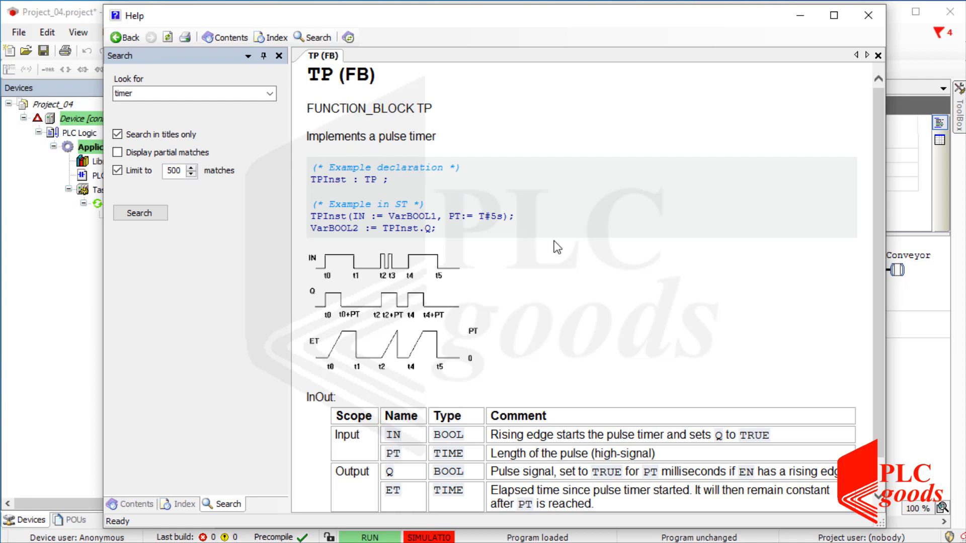
{"action": "mouse_move", "coordinate": [602, 284]}
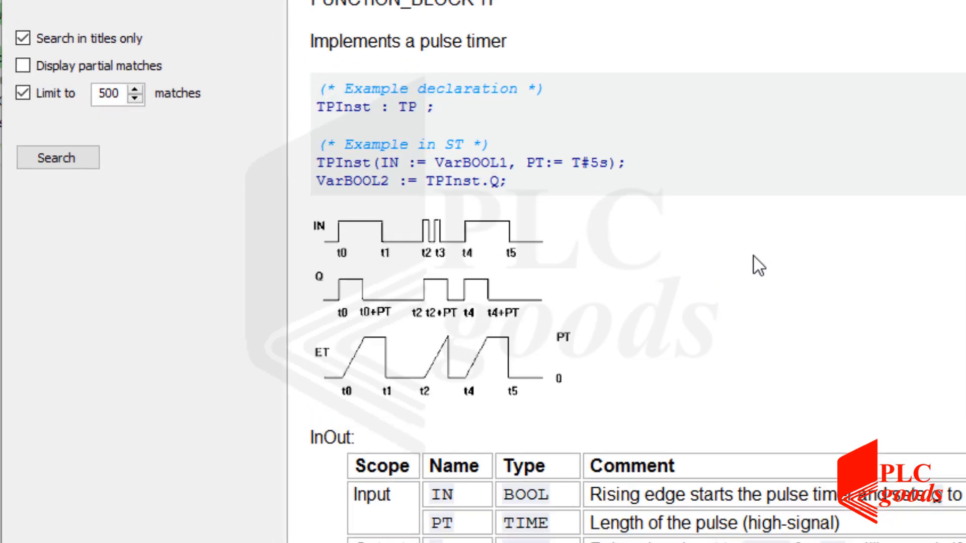
{"action": "scroll", "scroll_direction": "down", "scroll_amount": 3}
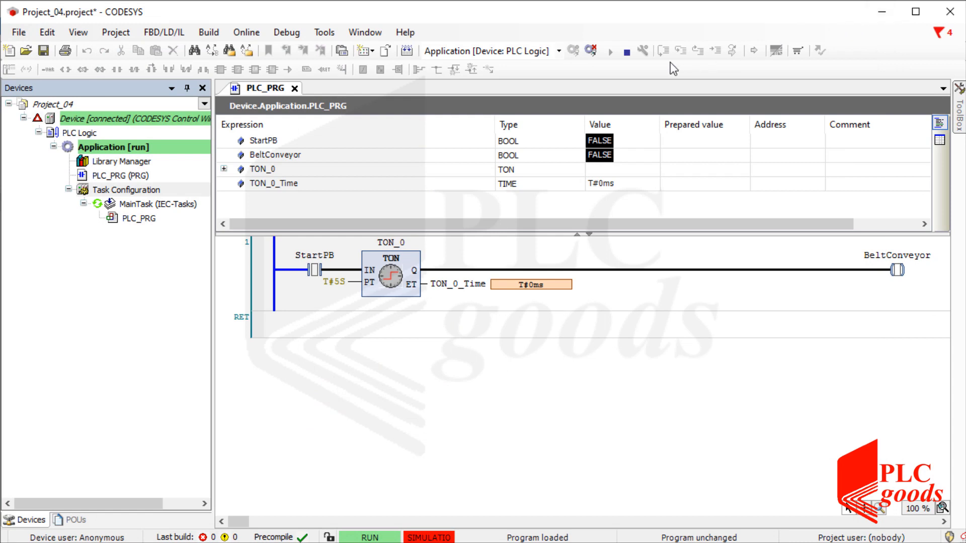
- Stop and log out, then drop a TOF timer named TOF_0 after TON_0 and declare it
{"action": "left_click", "coordinate": [608, 51]}
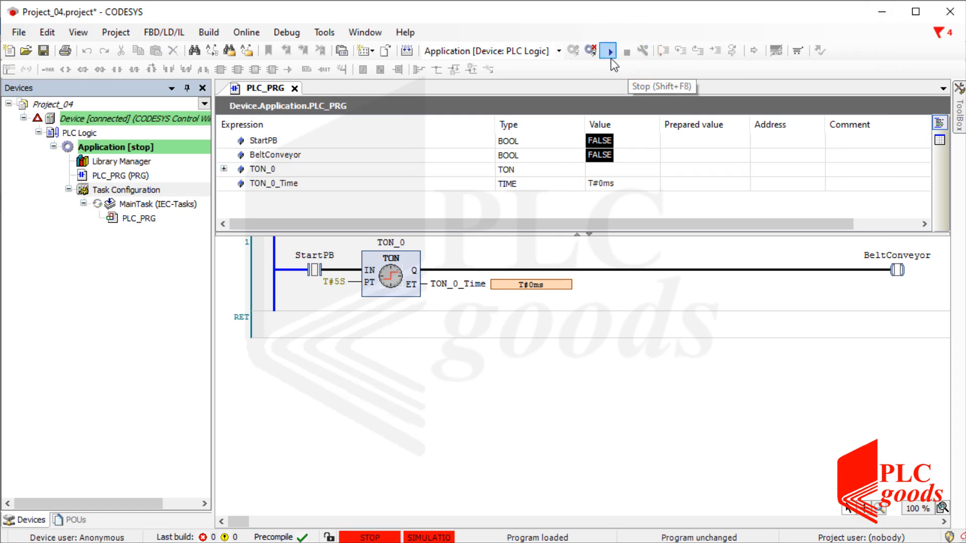
{"action": "left_click", "coordinate": [591, 51]}
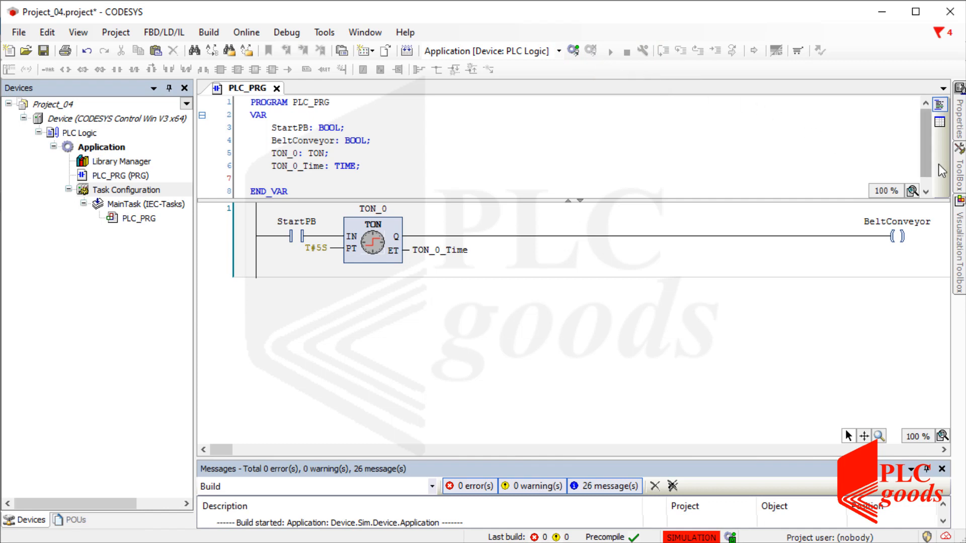
{"action": "left_click", "coordinate": [959, 149]}
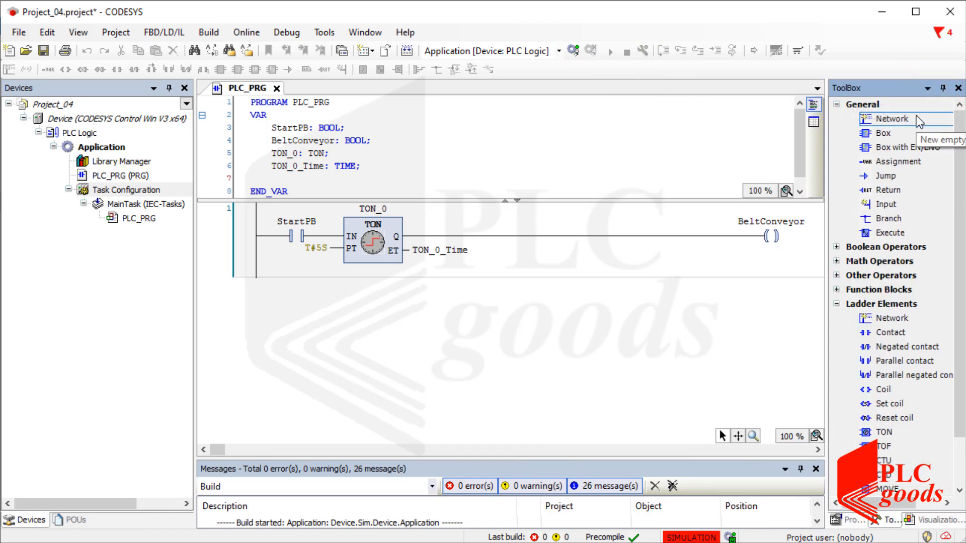
{"action": "mouse_move", "coordinate": [884, 447]}
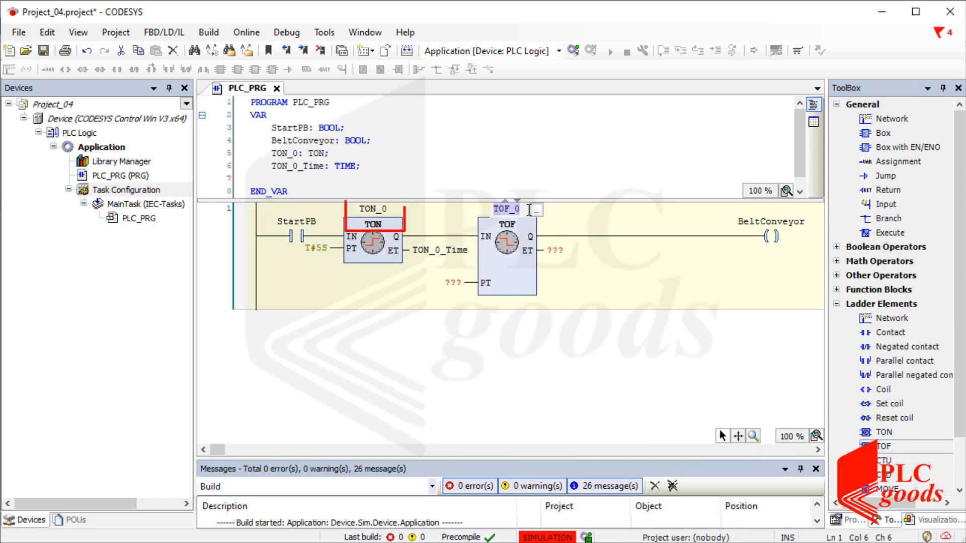
{"action": "left_click", "coordinate": [507, 209]}
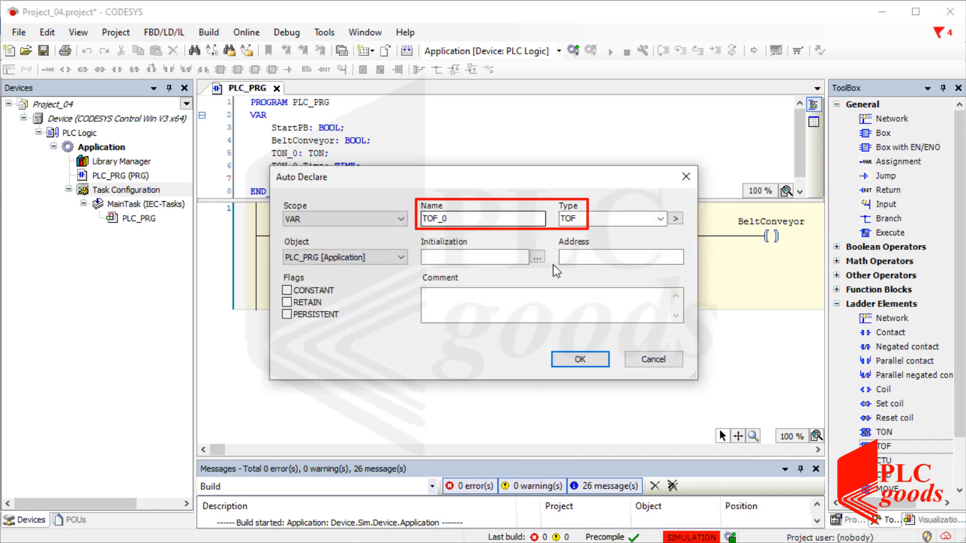
{"action": "left_click", "coordinate": [578, 359]}
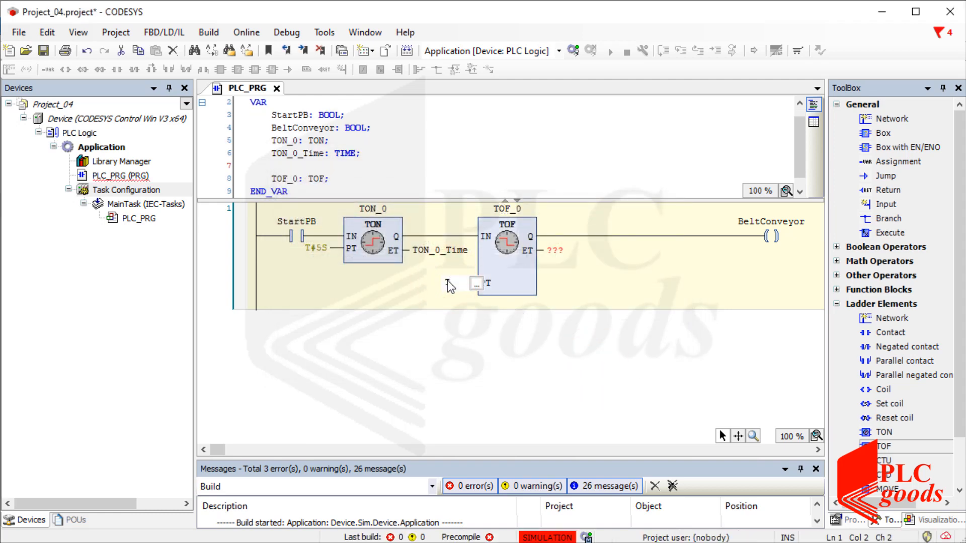
- Give TOF_0 a T#10S preset and store its ET in a new TIME variable Delay
{"action": "type", "text": "T#0s"}
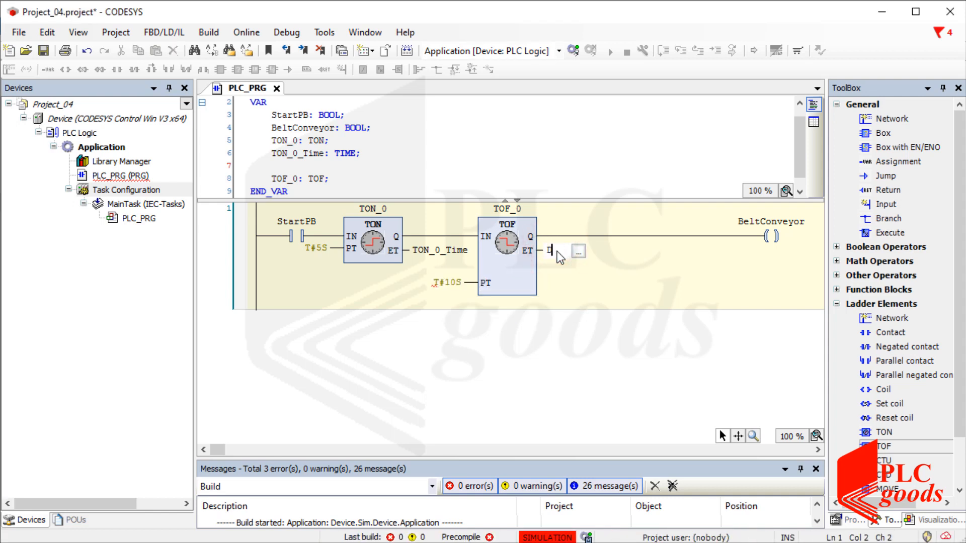
{"action": "type", "text": "elay"}
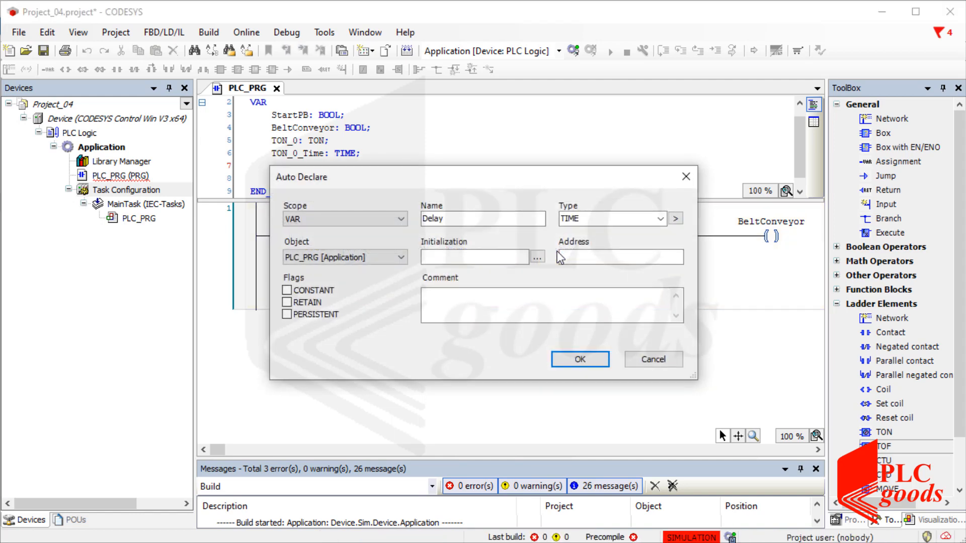
{"action": "left_click", "coordinate": [579, 359]}
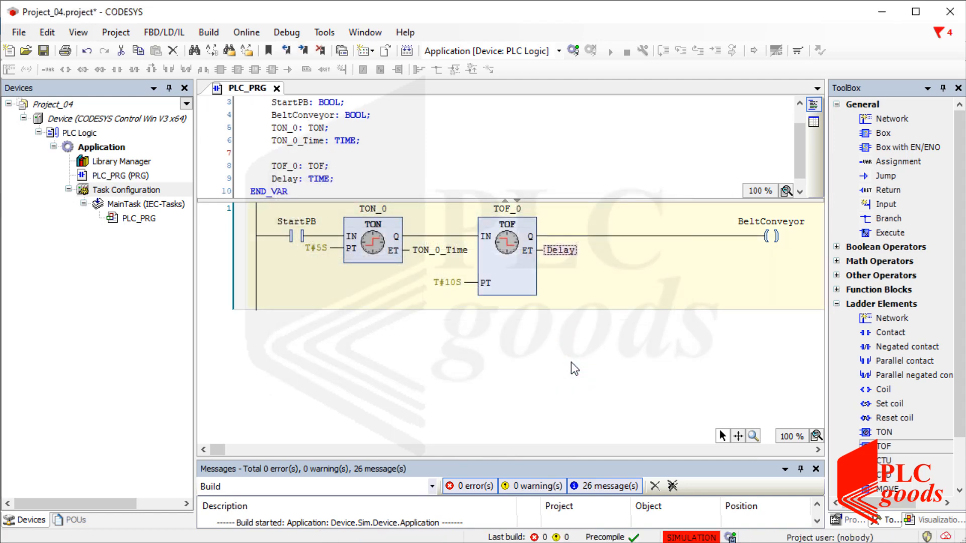
{"action": "mouse_move", "coordinate": [892, 118]}
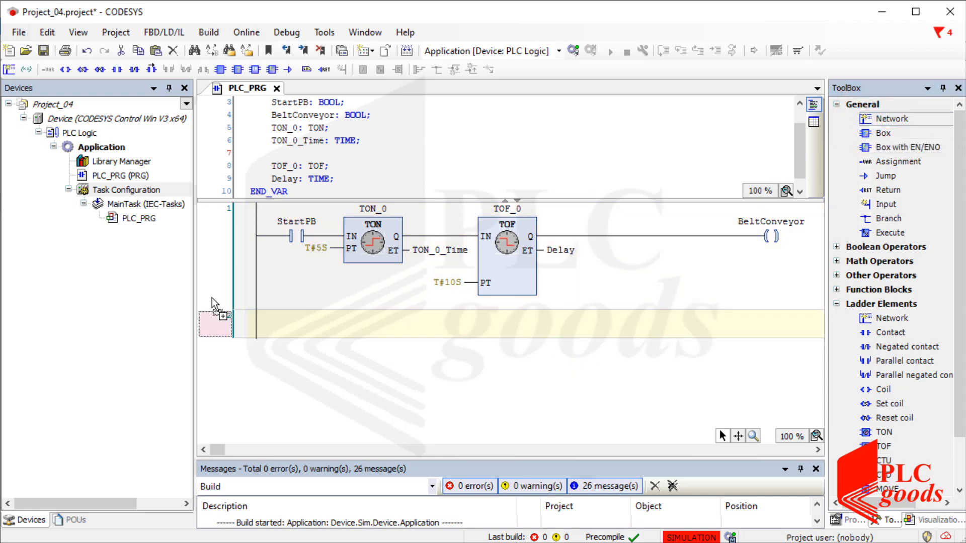
- Add a second network with a WarningLight output coil declared as BOOL
{"action": "left_click", "coordinate": [116, 68]}
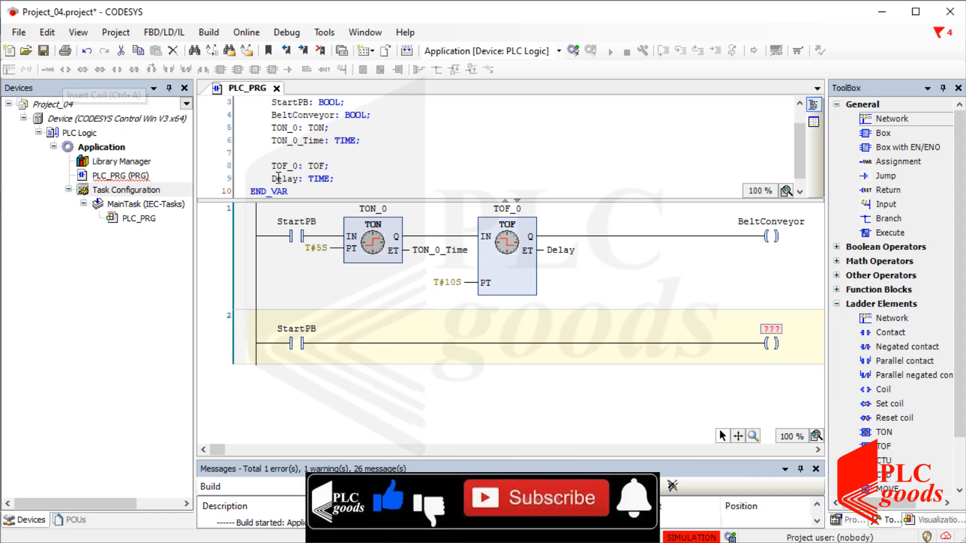
{"action": "left_click", "coordinate": [771, 329]}
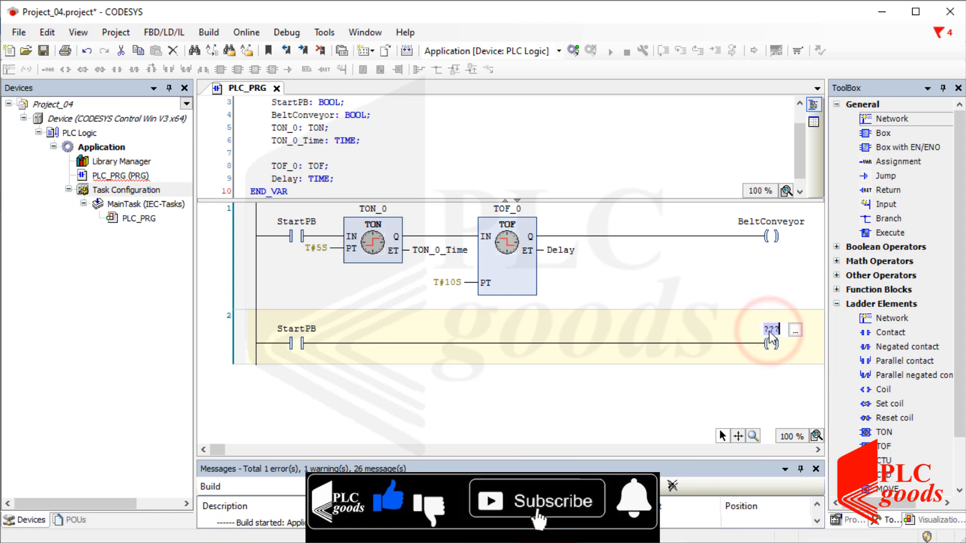
{"action": "type", "text": "WarningLight"}
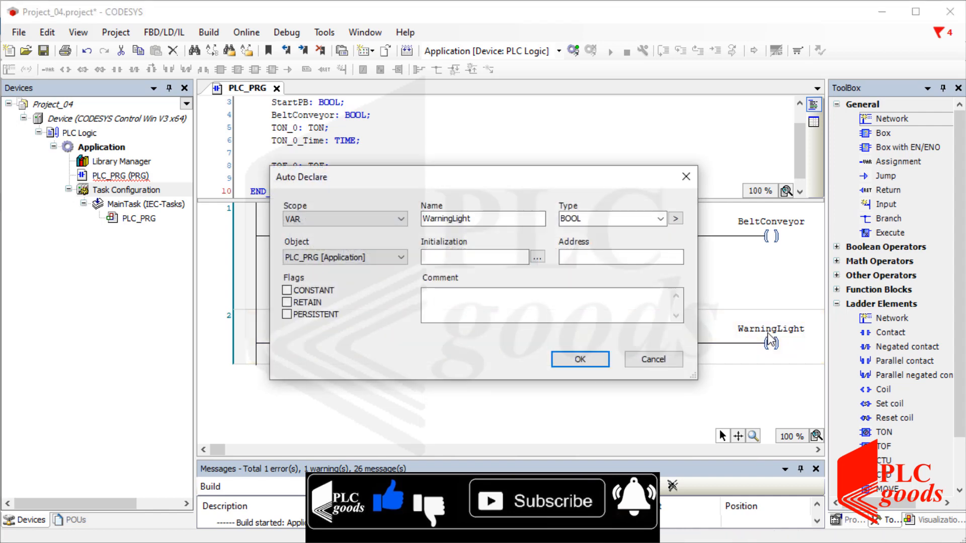
{"action": "left_click", "coordinate": [578, 359]}
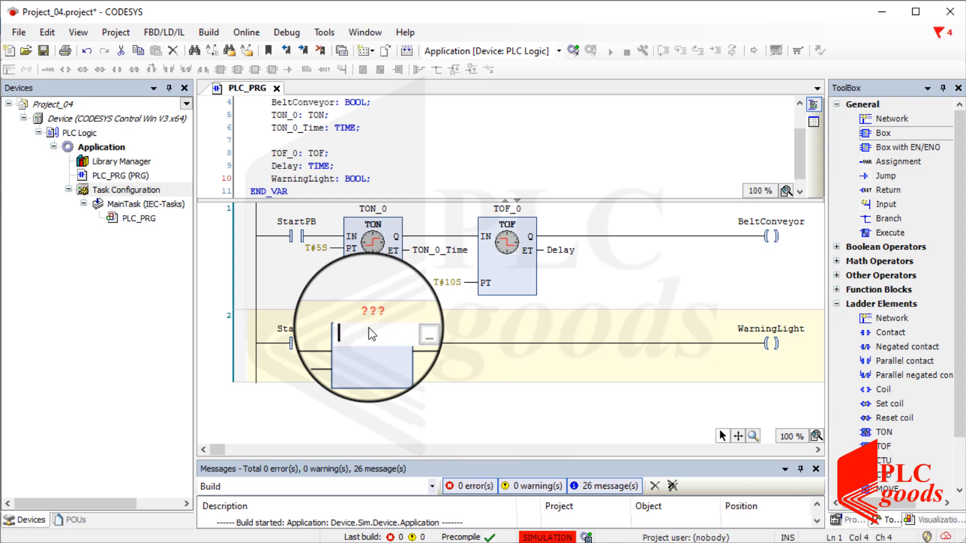
- Insert a TP_0 pulse timer with PT T#15S and ET assigned to a new TIME variable PulseTime
{"action": "type", "text": "TP_0"}
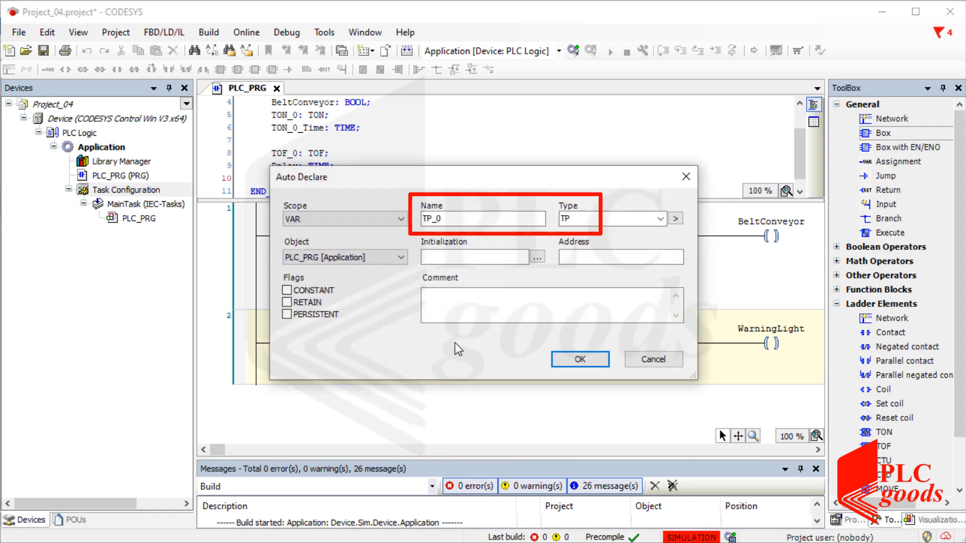
{"action": "left_click", "coordinate": [578, 359]}
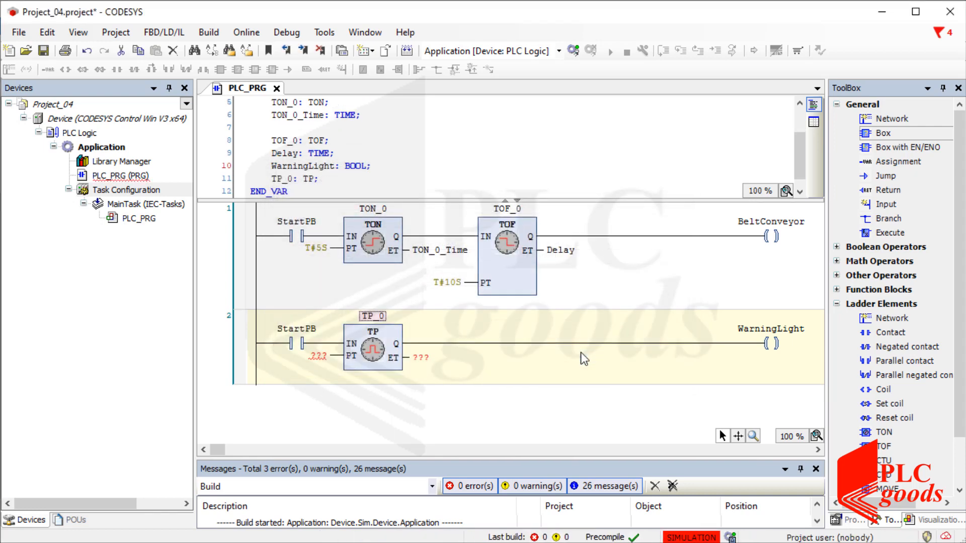
{"action": "left_click", "coordinate": [318, 356]}
{"action": "type", "text": "T#15S"}
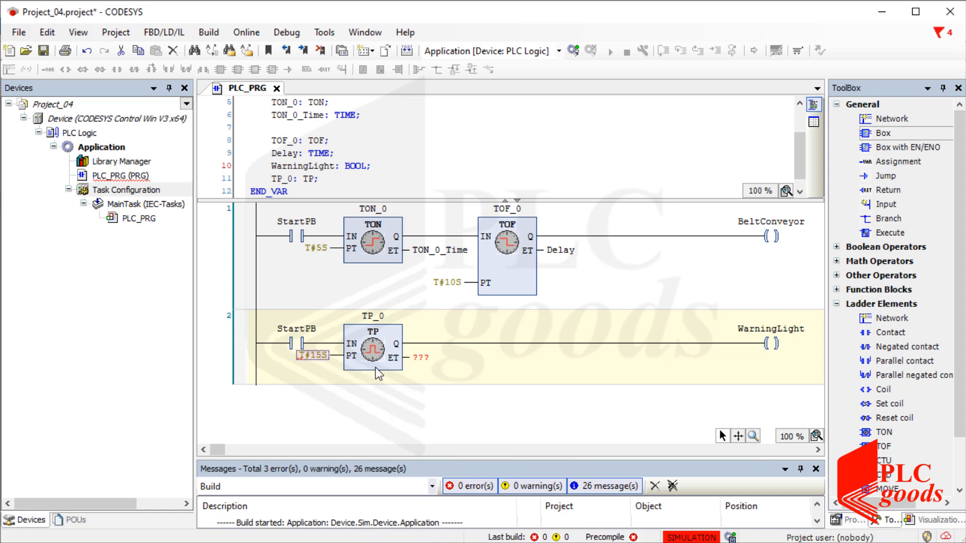
{"action": "left_click", "coordinate": [421, 357]}
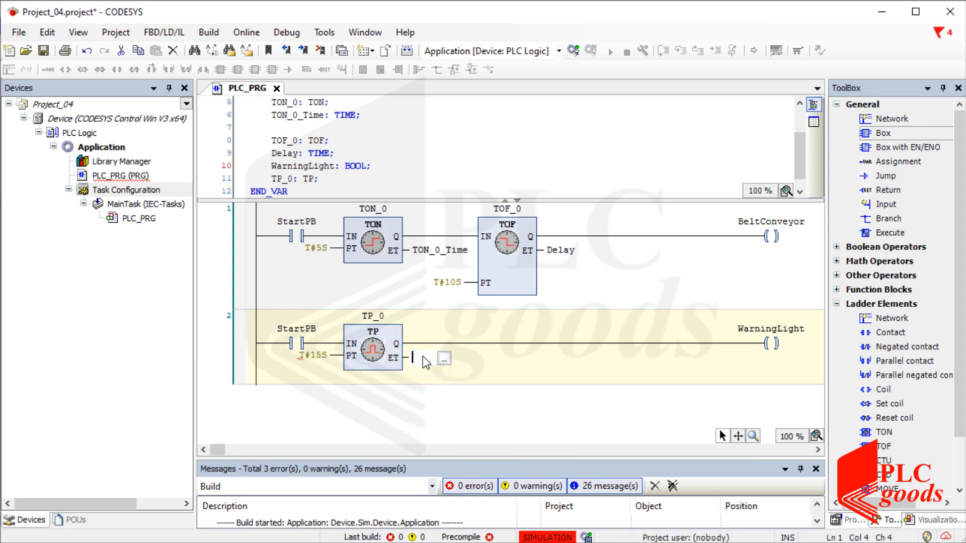
{"action": "type", "text": "ulre"}
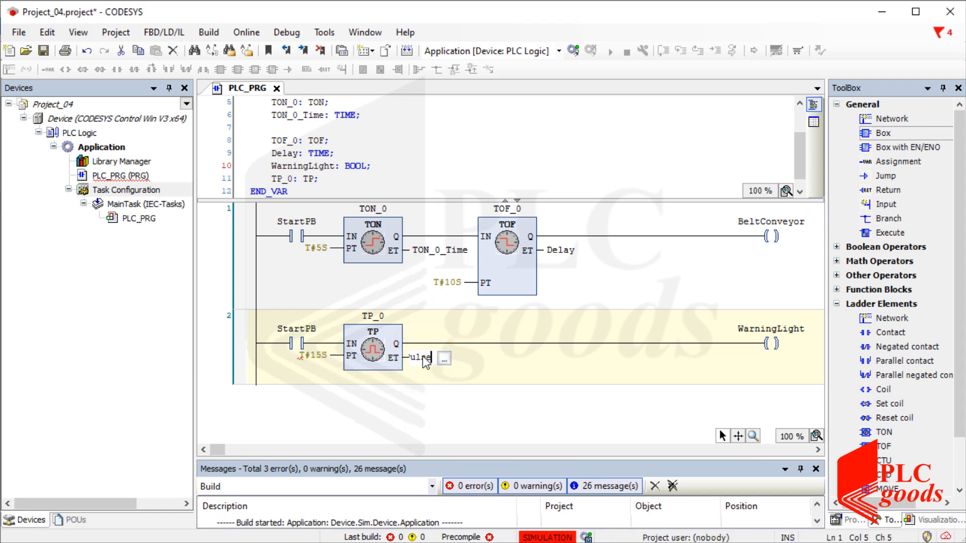
{"action": "type", "text": "PulseTime"}
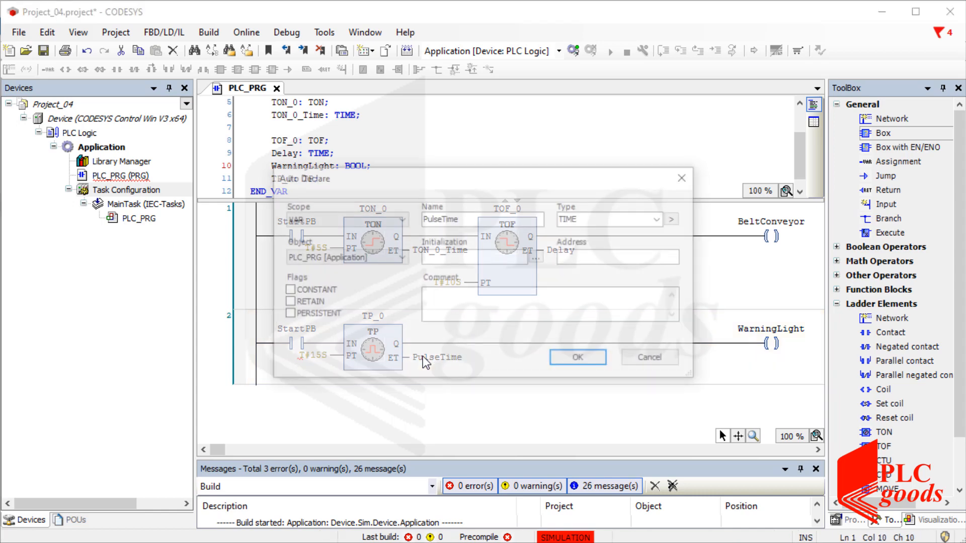
{"action": "left_click", "coordinate": [578, 360]}
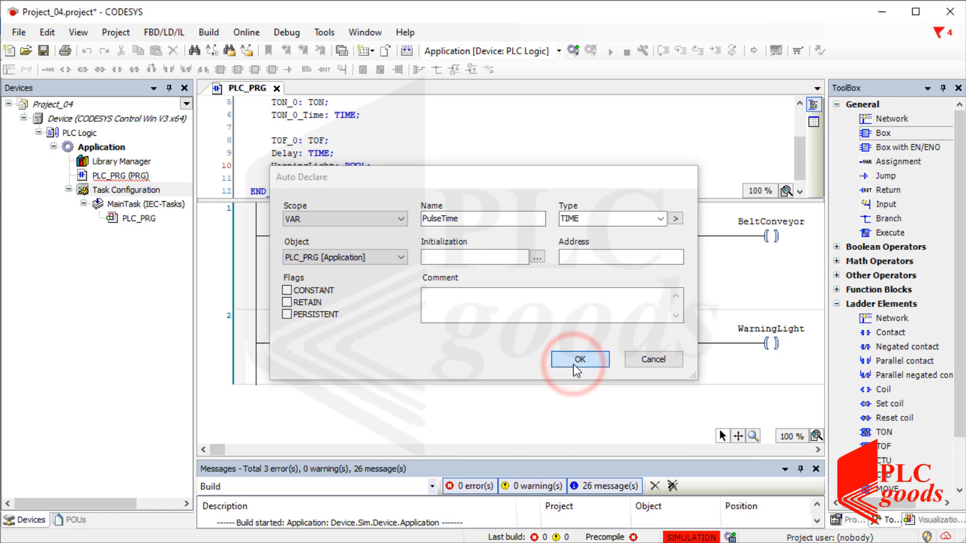
- Log in to the simulated PLC with a full download and boot application update
{"action": "left_click", "coordinate": [578, 359]}
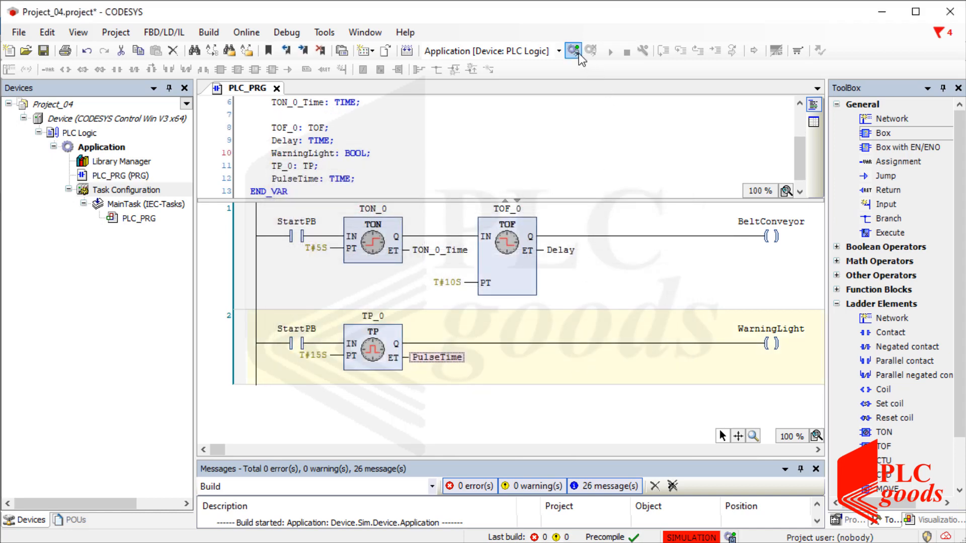
{"action": "left_click", "coordinate": [572, 51]}
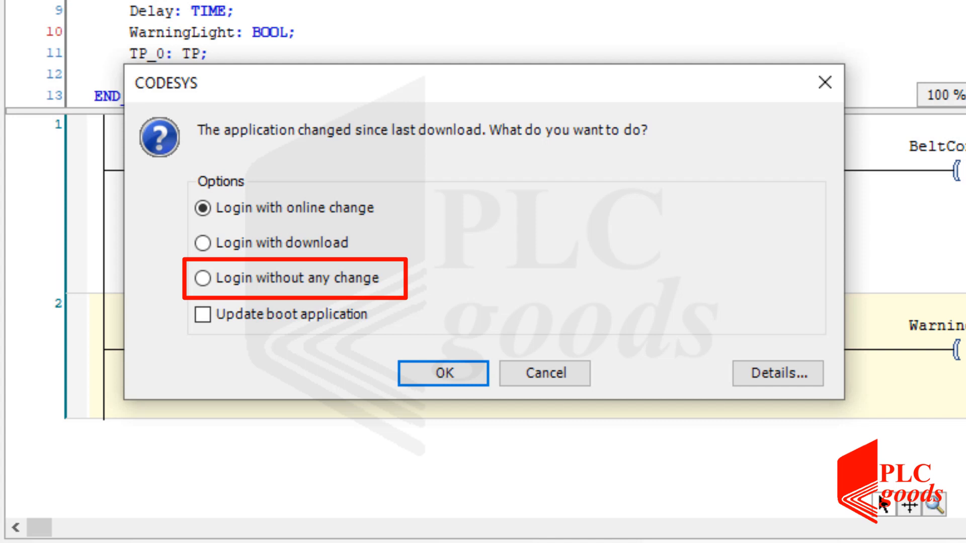
{"action": "left_click", "coordinate": [202, 242]}
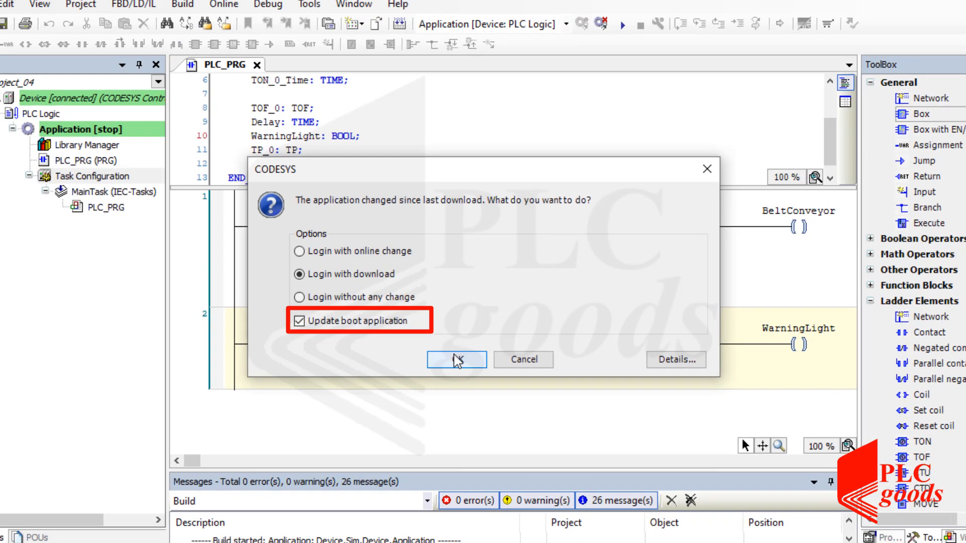
{"action": "left_click", "coordinate": [456, 361]}
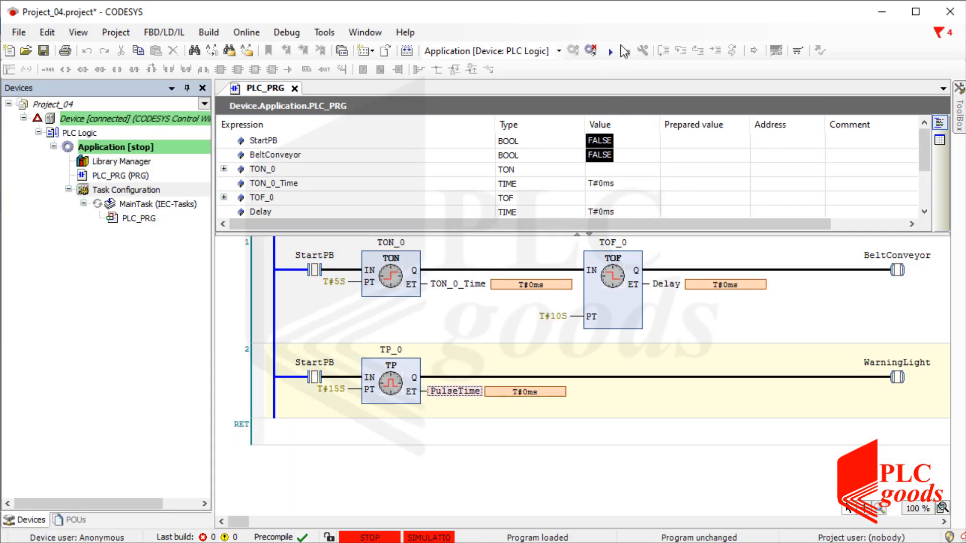
- Start the downloaded application so StartPB, BeltConveyor and the timers show live values
{"action": "left_click", "coordinate": [609, 51]}
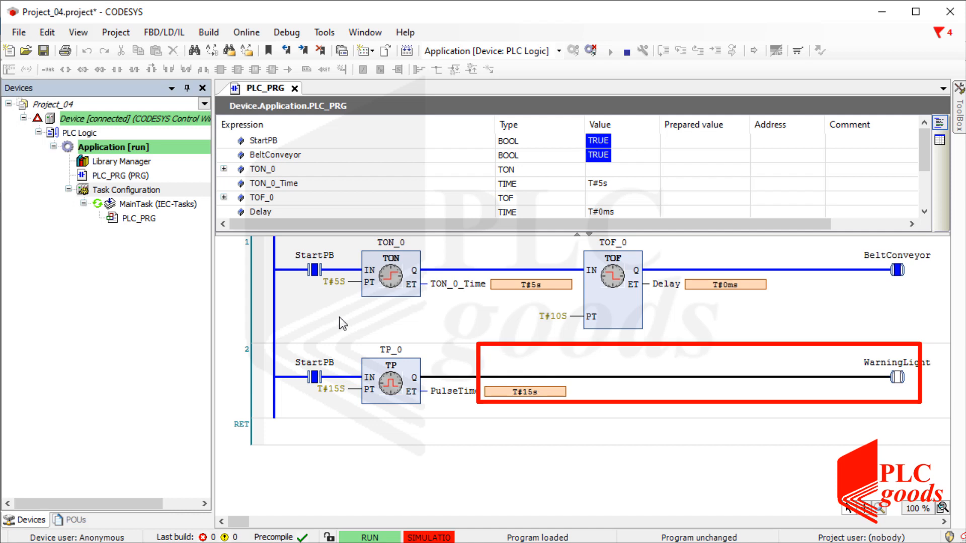
{"action": "left_click", "coordinate": [320, 270]}
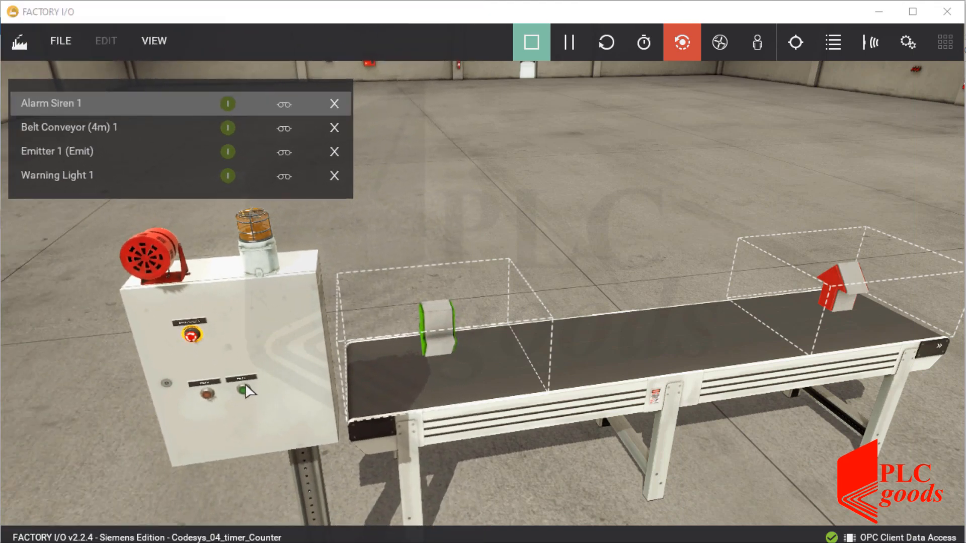
- Run the line with the green Start button, then halt it with the red Stop button
{"action": "left_click", "coordinate": [241, 390]}
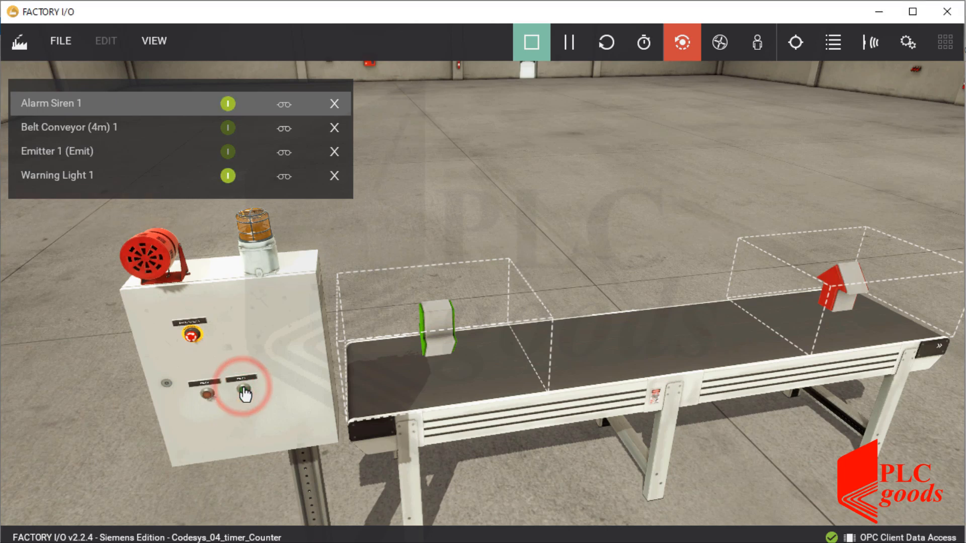
{"action": "left_click", "coordinate": [241, 390]}
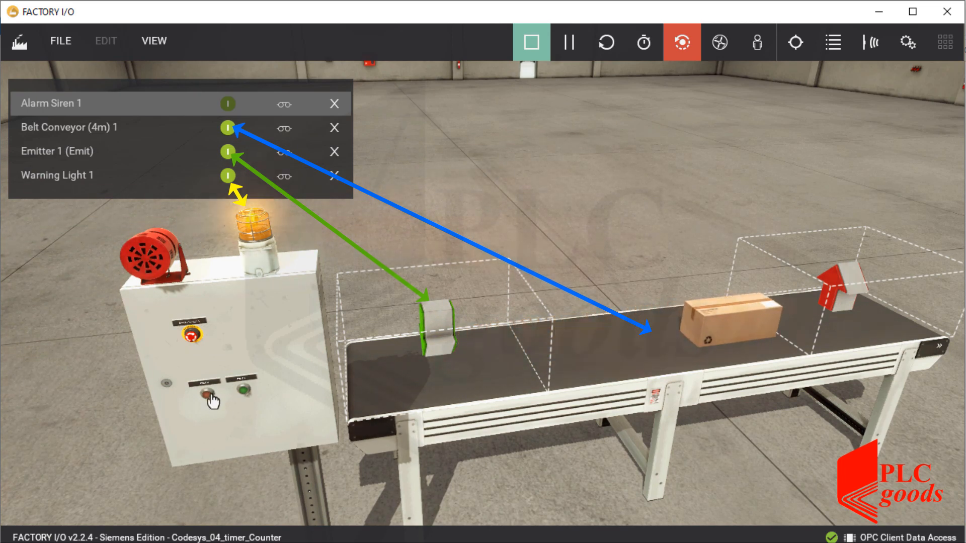
{"action": "left_click", "coordinate": [209, 397]}
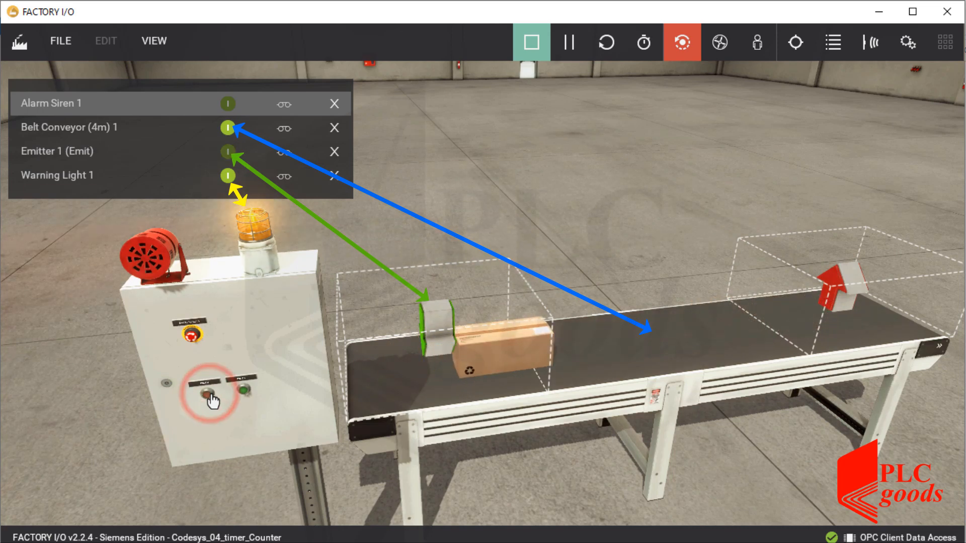
{"action": "left_click", "coordinate": [205, 398]}
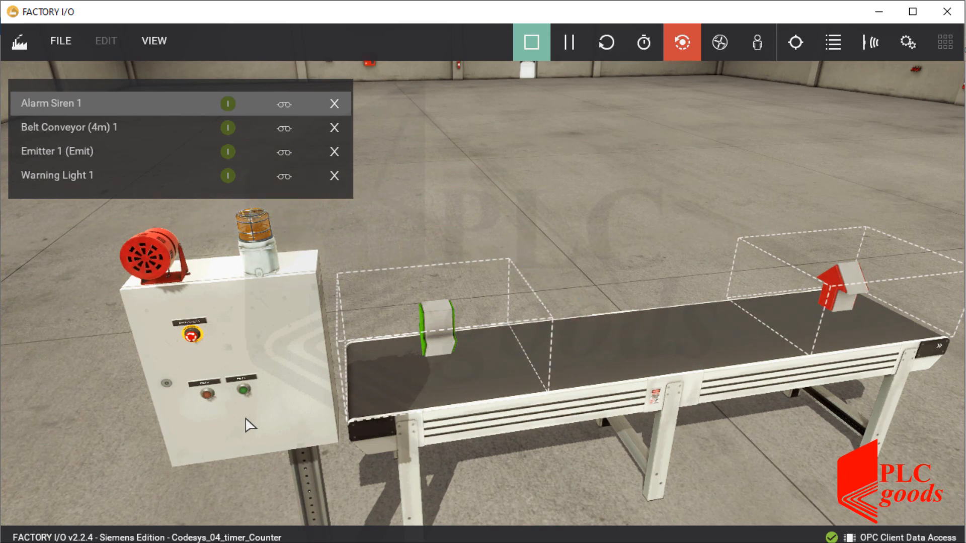
{"action": "mouse_move", "coordinate": [232, 414]}
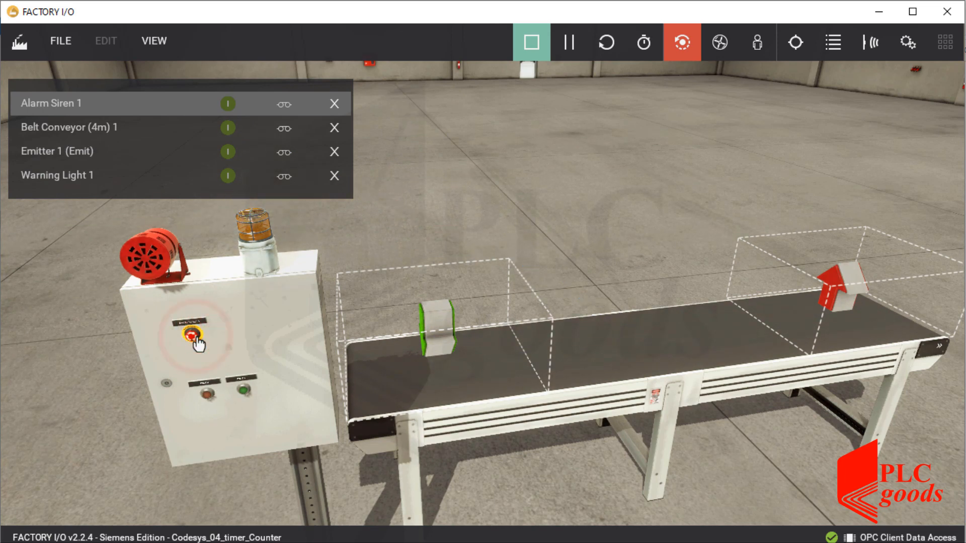
- Engage the emergency stop, try starting, restart the line and hit emergency stop while running
{"action": "left_click", "coordinate": [243, 393]}
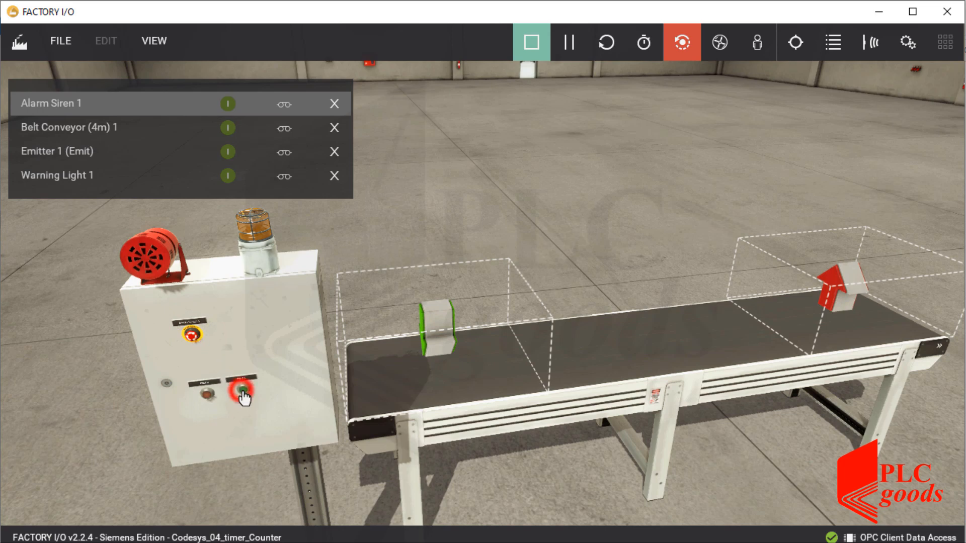
{"action": "left_click", "coordinate": [241, 393]}
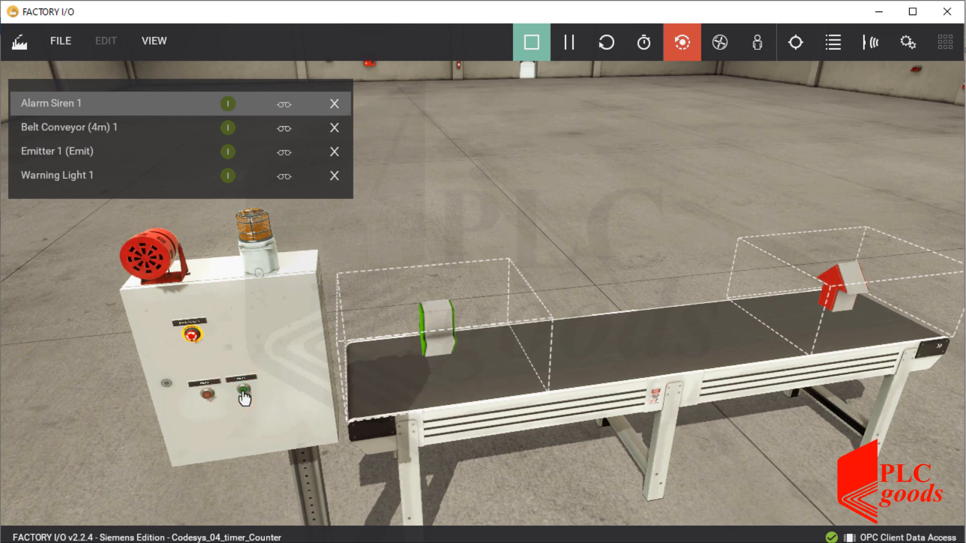
{"action": "mouse_move", "coordinate": [204, 346]}
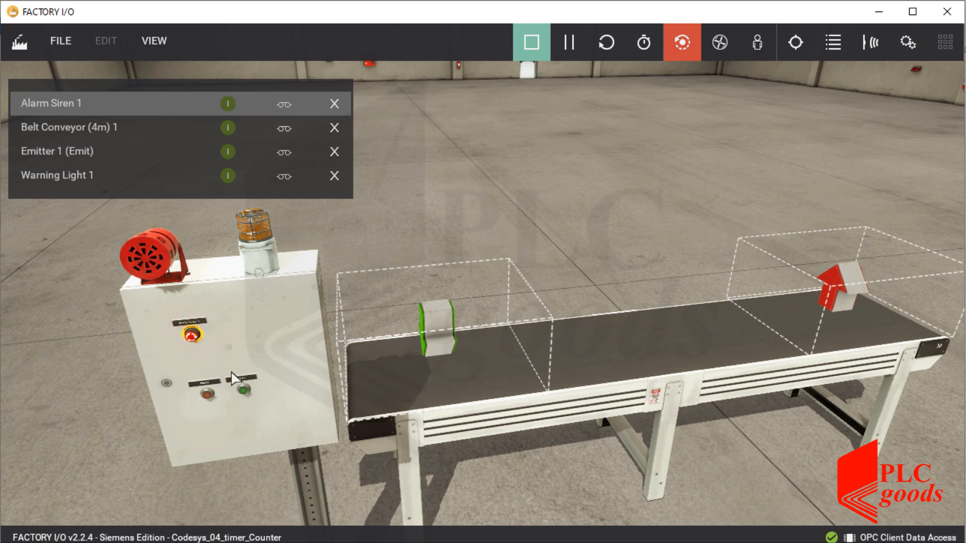
{"action": "left_click", "coordinate": [242, 390]}
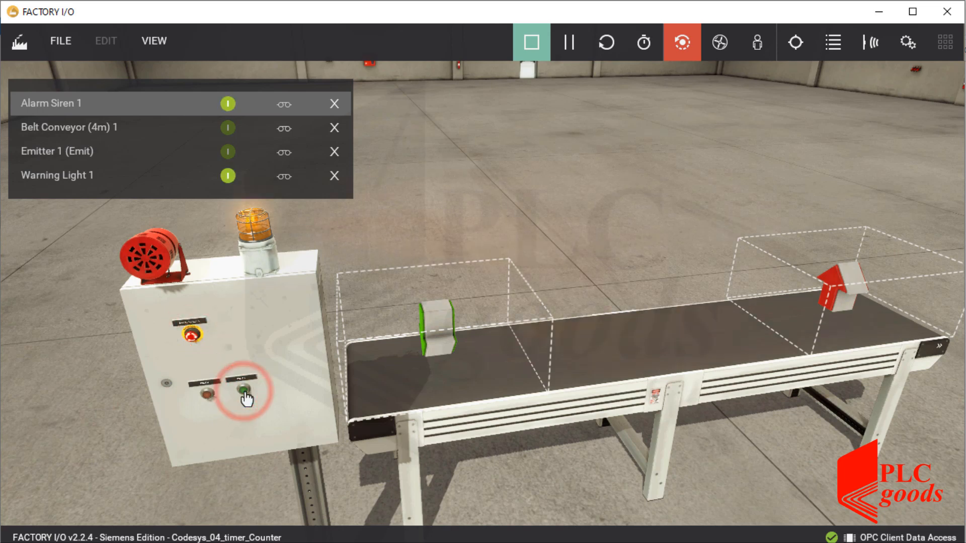
{"action": "left_click", "coordinate": [244, 392]}
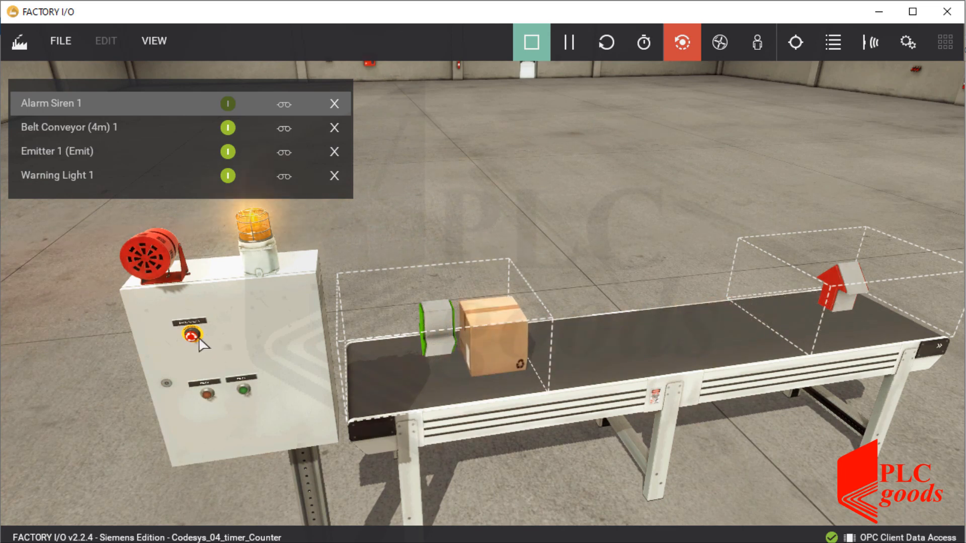
{"action": "left_click", "coordinate": [190, 338]}
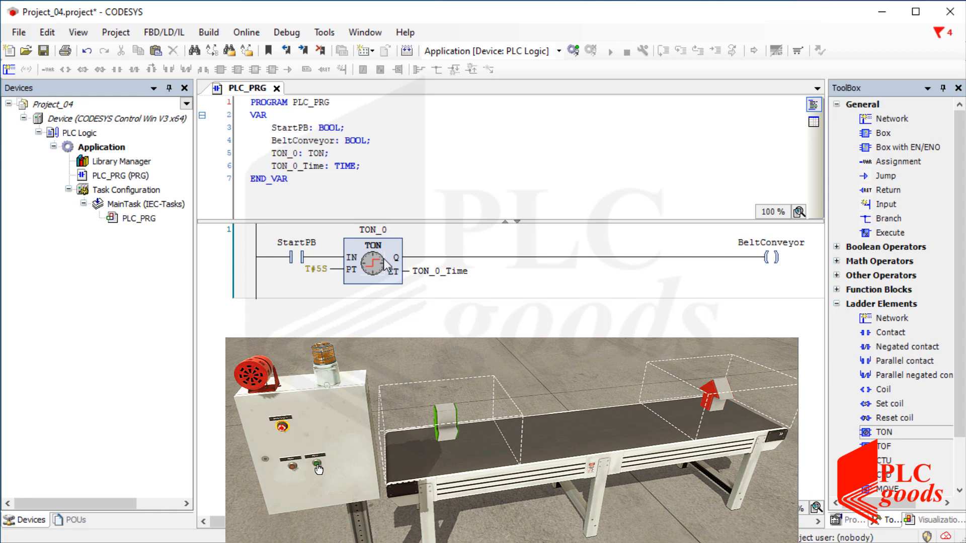
- Replace the timer block with a Set coil on new BOOL Start_Stop_Request driven by StartPB
{"action": "left_click", "coordinate": [317, 469]}
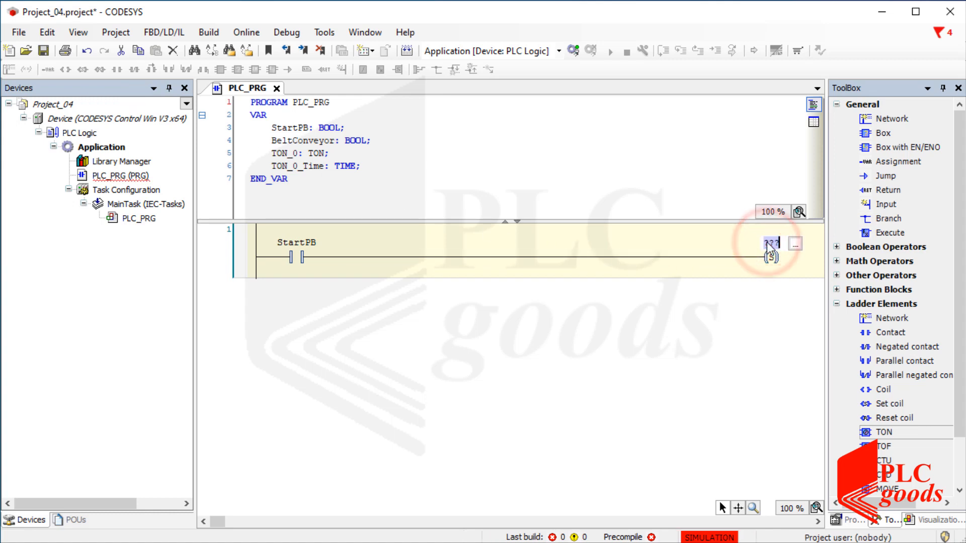
{"action": "type", "text": "Start_Stop_Request"}
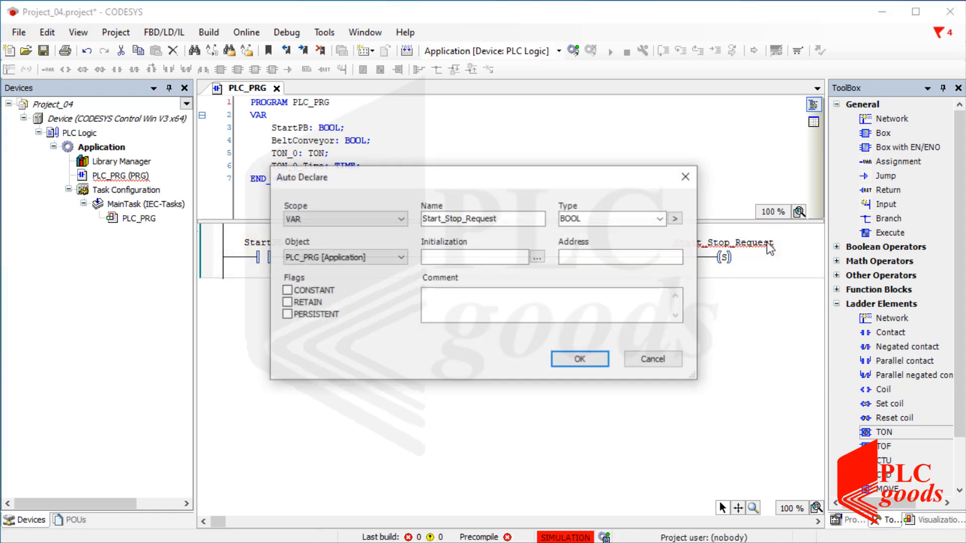
{"action": "left_click", "coordinate": [580, 359]}
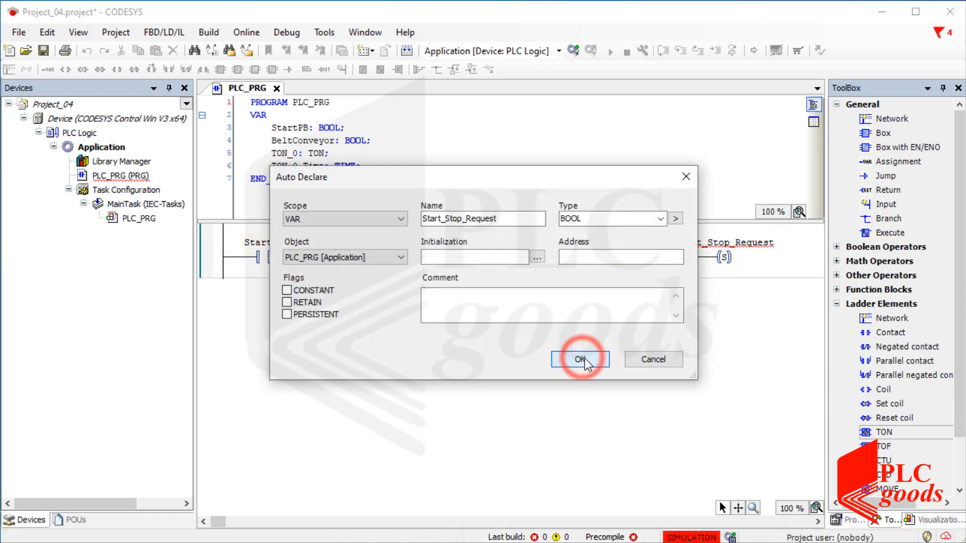
{"action": "left_click", "coordinate": [578, 360]}
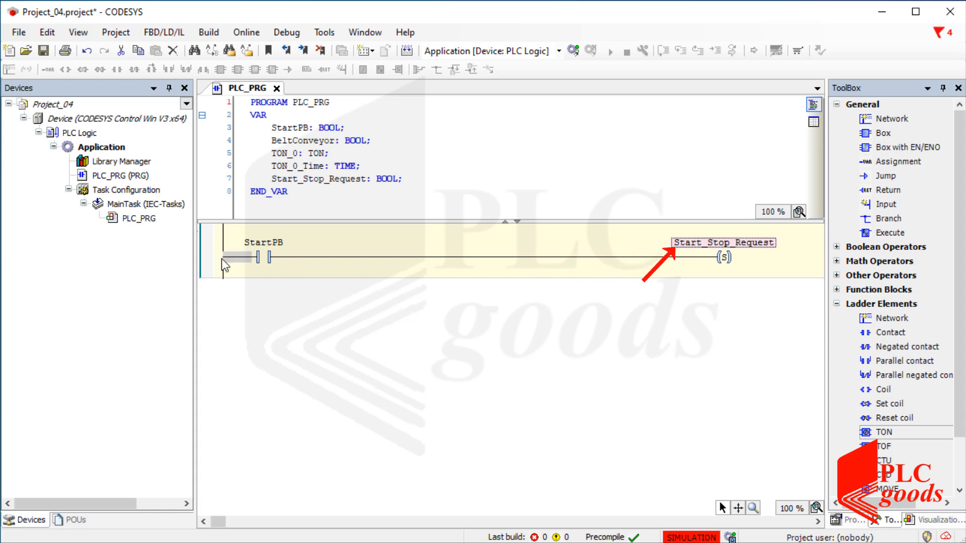
{"action": "right_click", "coordinate": [241, 259]}
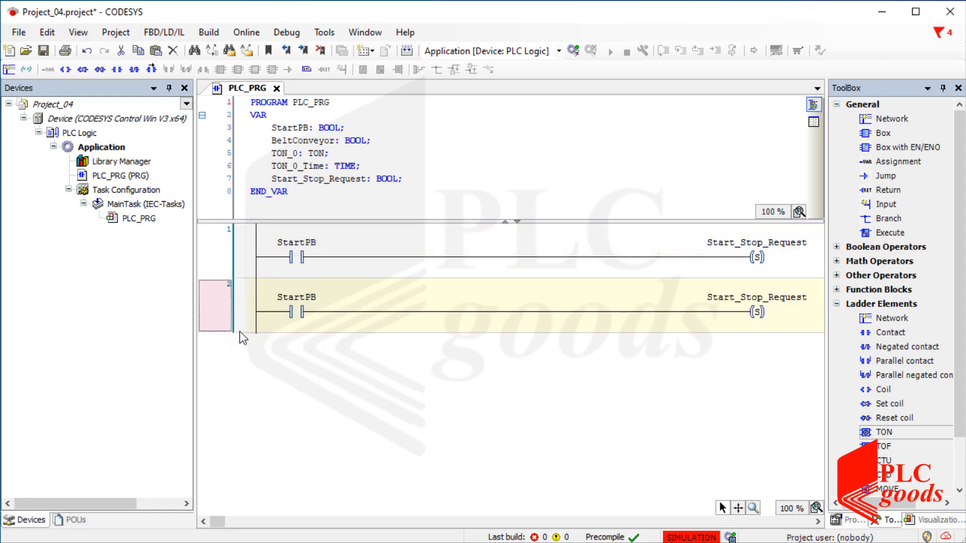
- Rename the second rung's contact to a new BOOL variable StopPB
{"action": "double_click", "coordinate": [296, 297]}
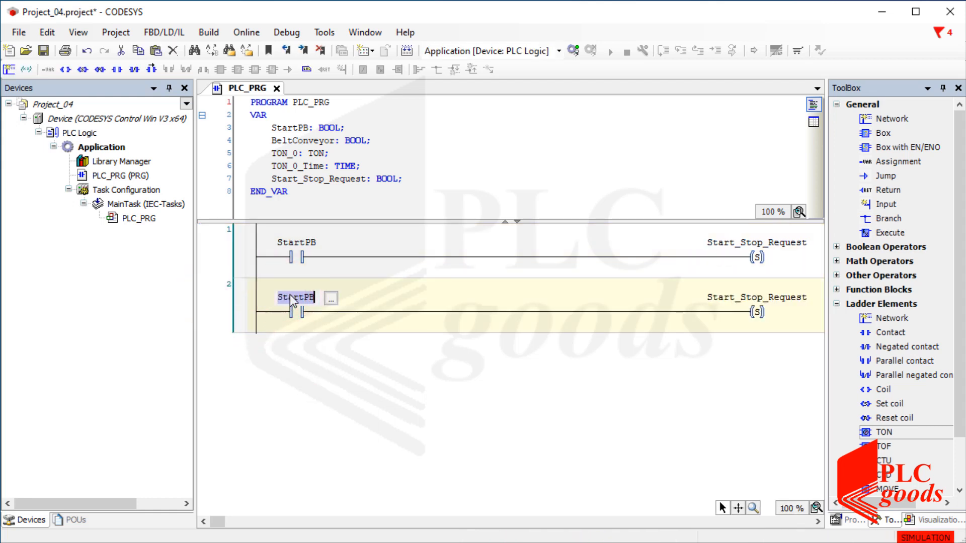
{"action": "key", "text": "Delete"}
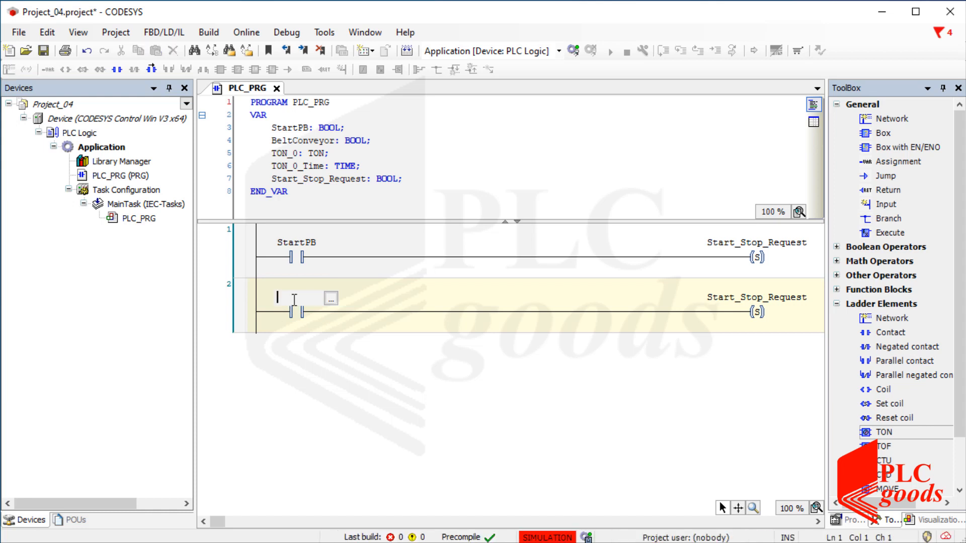
{"action": "type", "text": "StopB"}
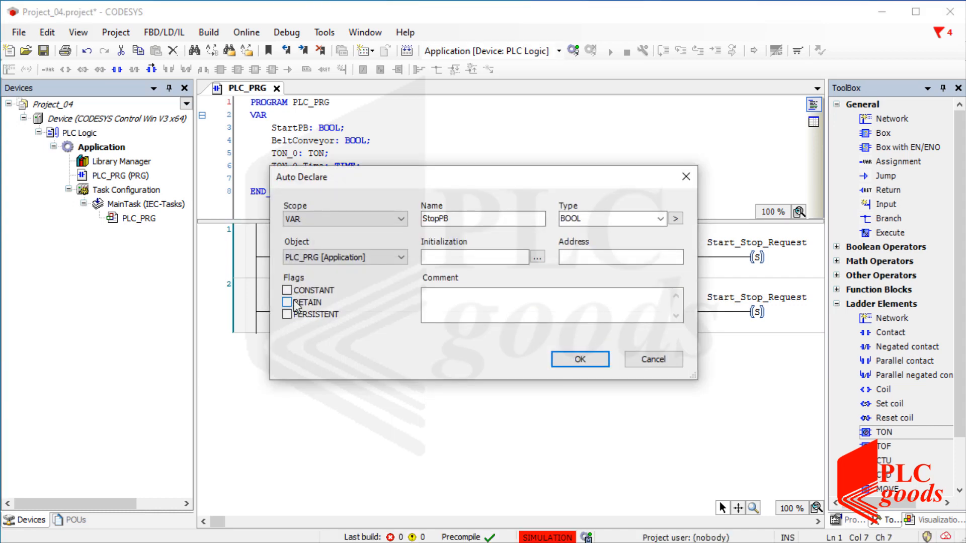
{"action": "left_click", "coordinate": [578, 359]}
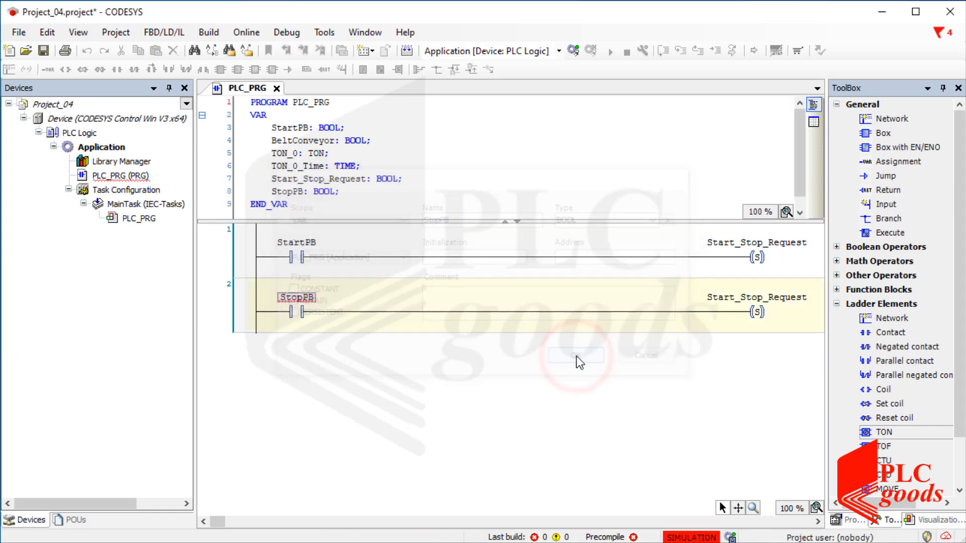
- Change the second rung's coil from Set to Reset on Start_Stop_Request
{"action": "left_click", "coordinate": [572, 356]}
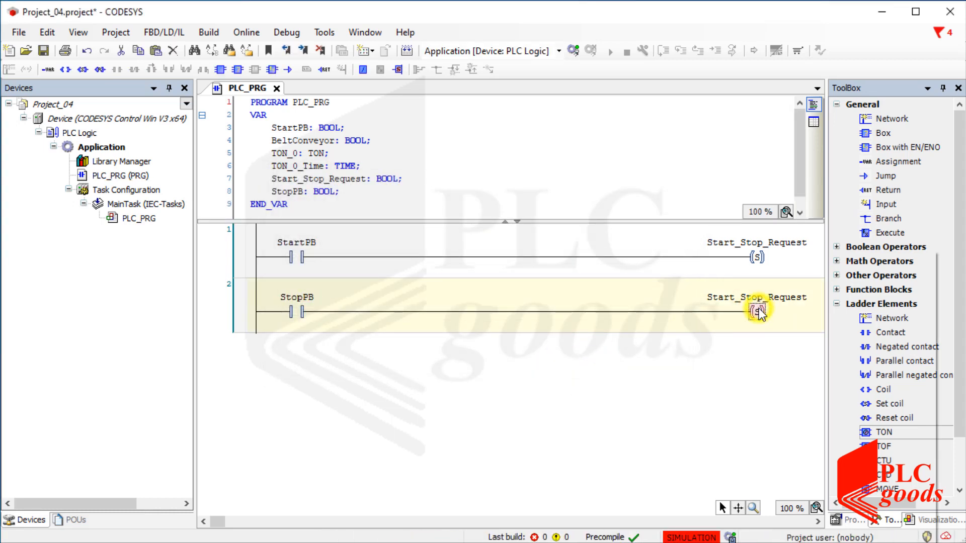
{"action": "right_click", "coordinate": [757, 311]}
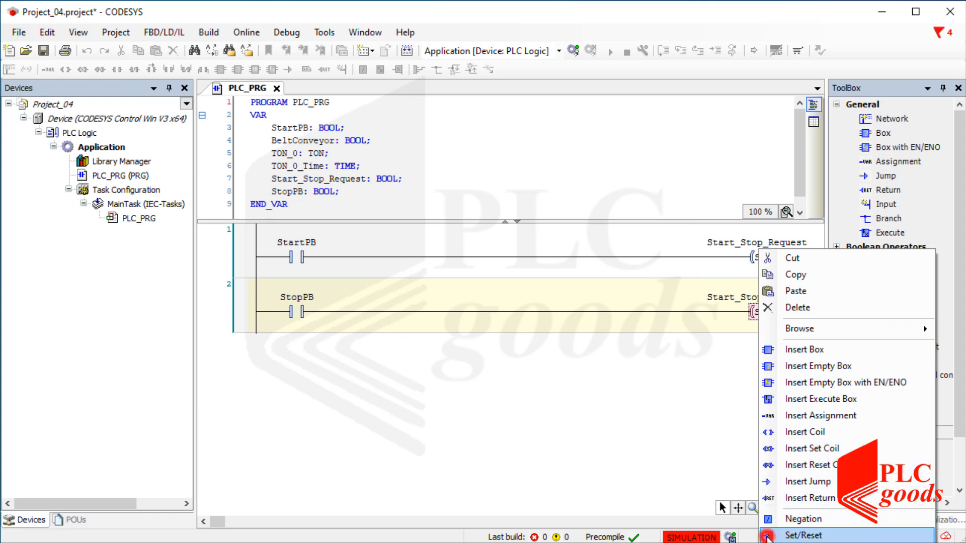
{"action": "left_click", "coordinate": [802, 534]}
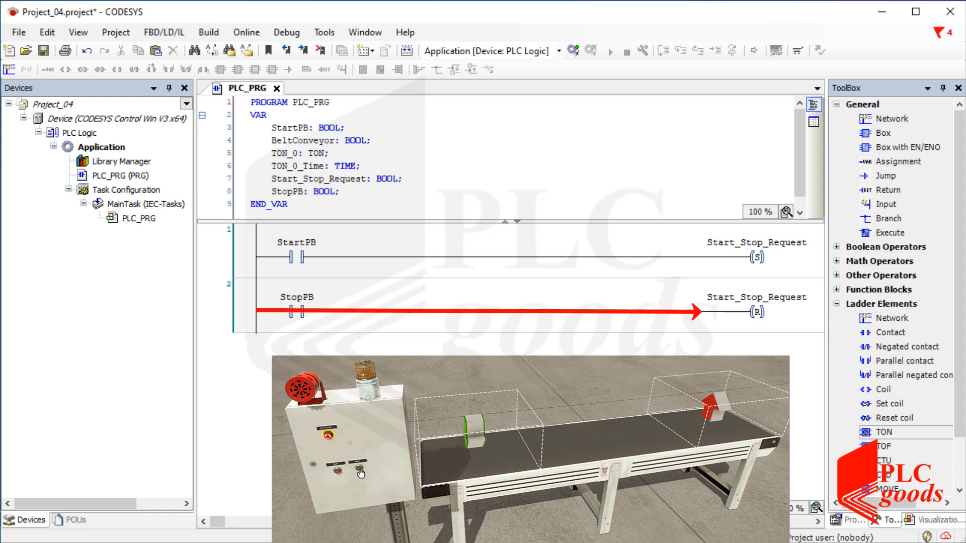
{"action": "left_click", "coordinate": [758, 312]}
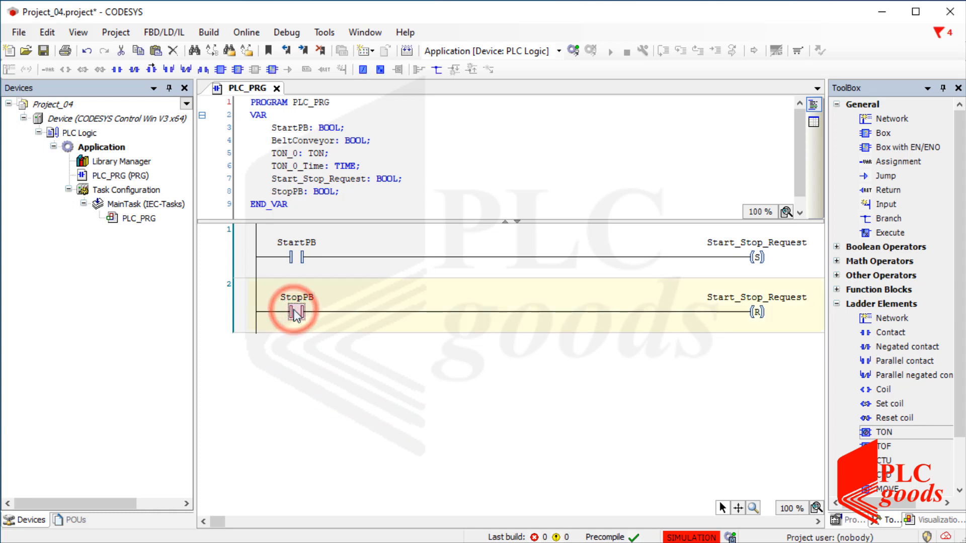
- Negate the StopPB contact on the reset rung to make it normally closed
{"action": "right_click", "coordinate": [296, 311]}
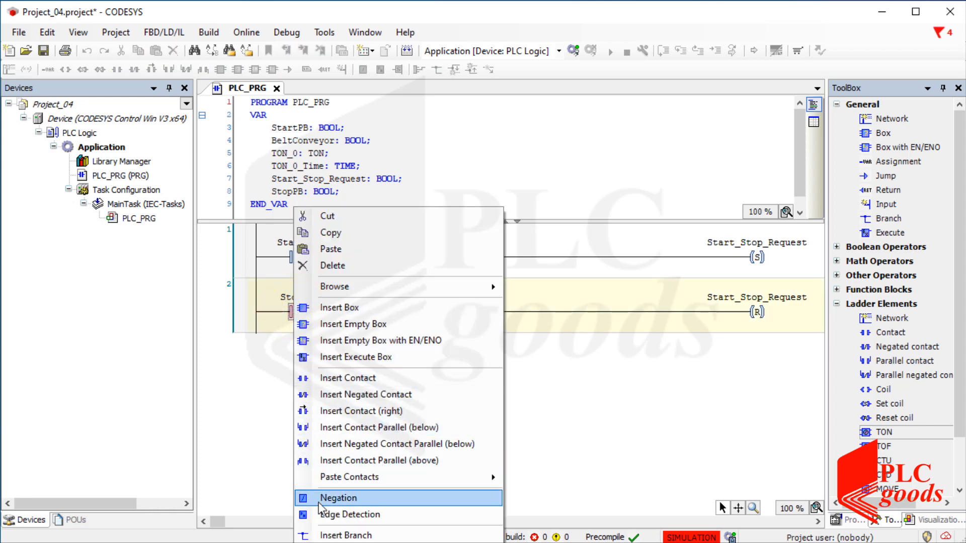
{"action": "left_click", "coordinate": [338, 498]}
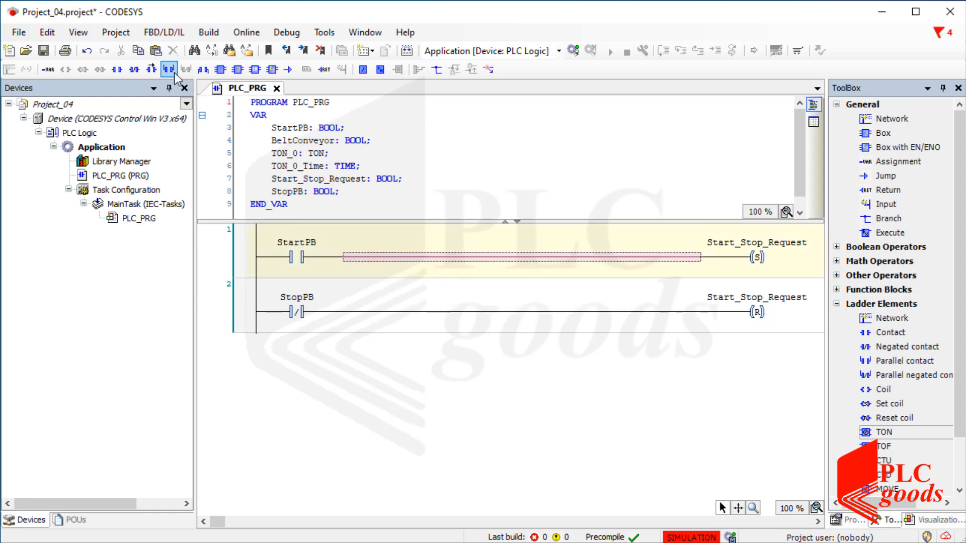
{"action": "mouse_move", "coordinate": [150, 68]}
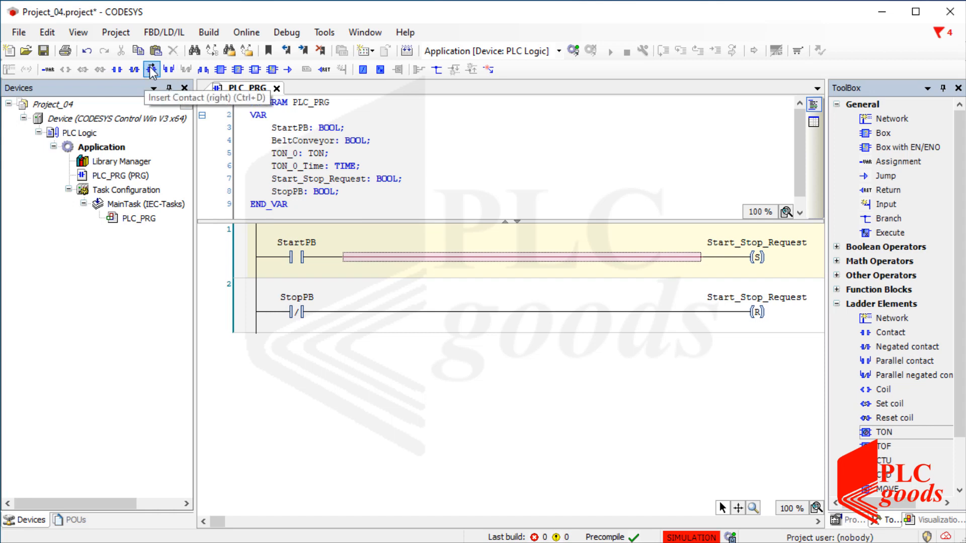
- Insert a StopPB contact after StartPB on the set rung and add another contact in series
{"action": "left_click", "coordinate": [150, 69]}
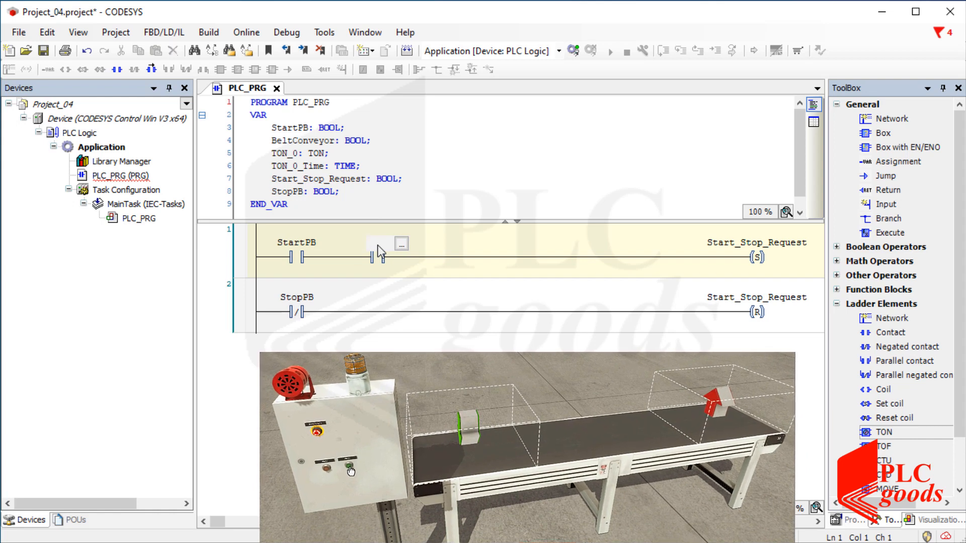
{"action": "type", "text": "StopPB"}
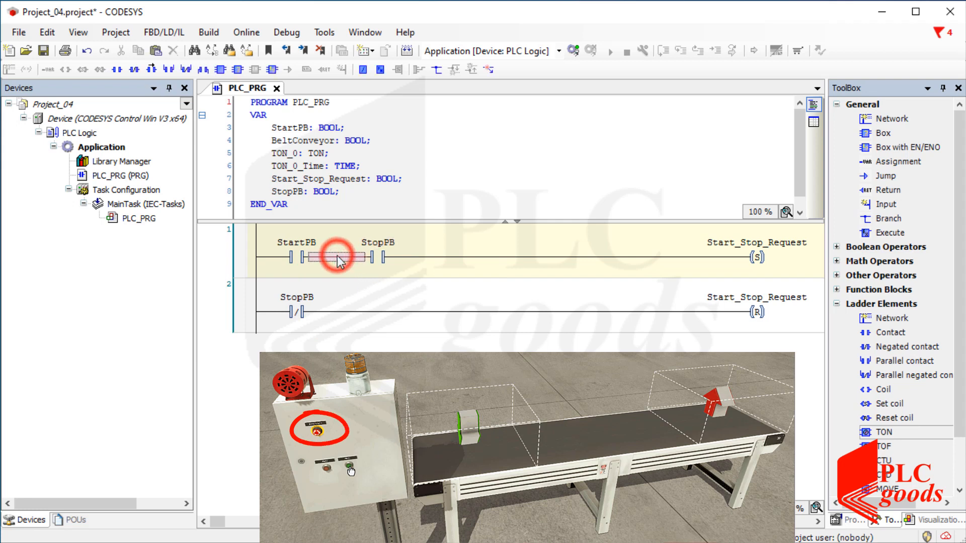
{"action": "left_click", "coordinate": [296, 256]}
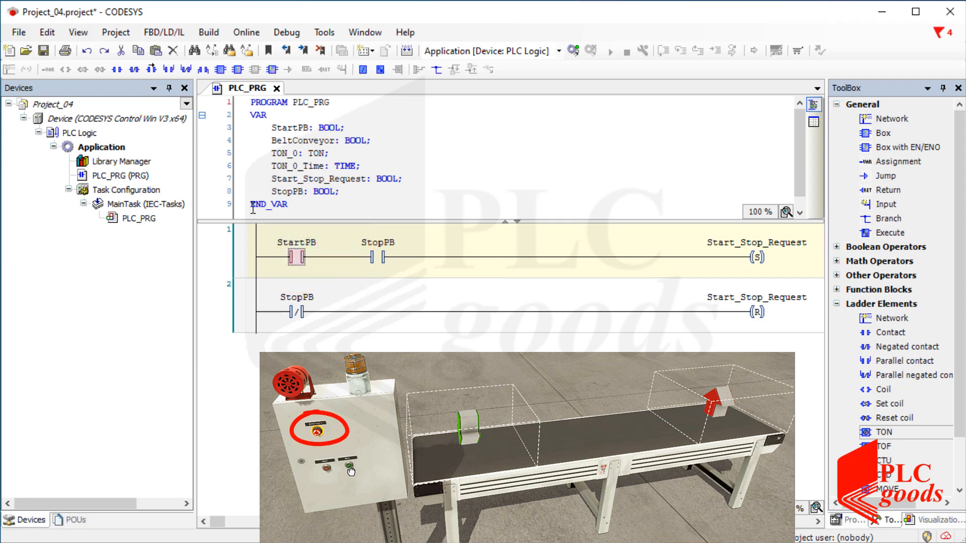
{"action": "left_click", "coordinate": [152, 69]}
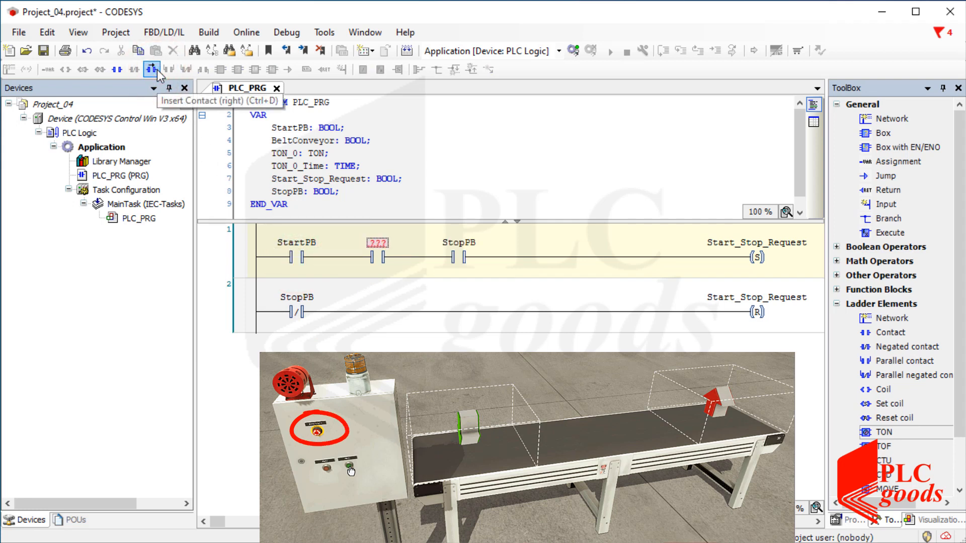
- Name the new contact EmergencyButton declared BOOL initialised to 1, and give StopPB :=1
{"action": "left_click", "coordinate": [376, 242]}
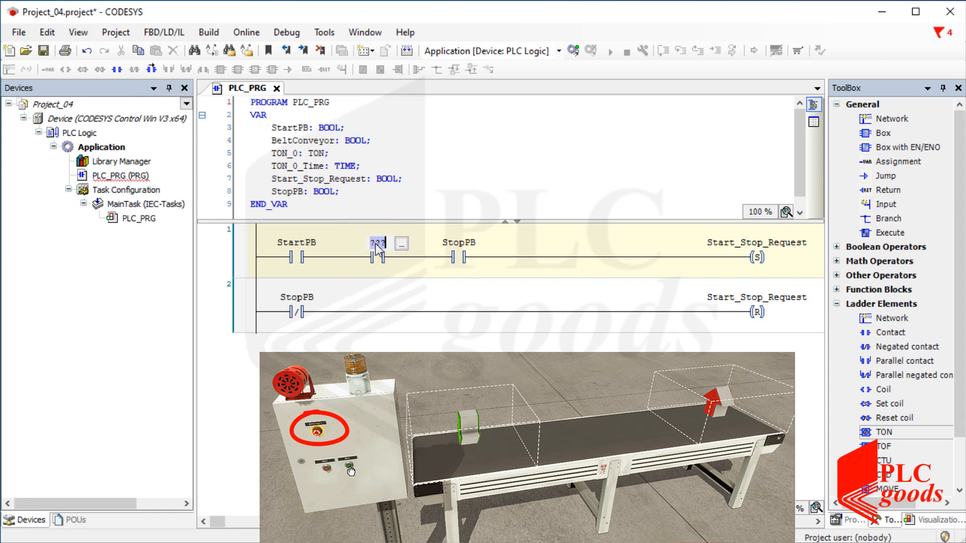
{"action": "type", "text": "Enter"}
{"action": "type", "text": "Emergenc"}
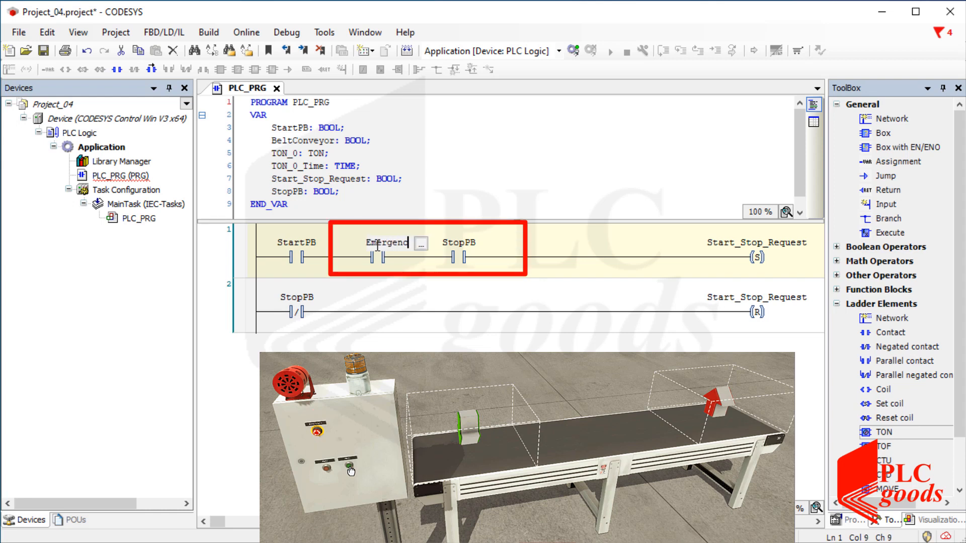
{"action": "type", "text": "yButton"}
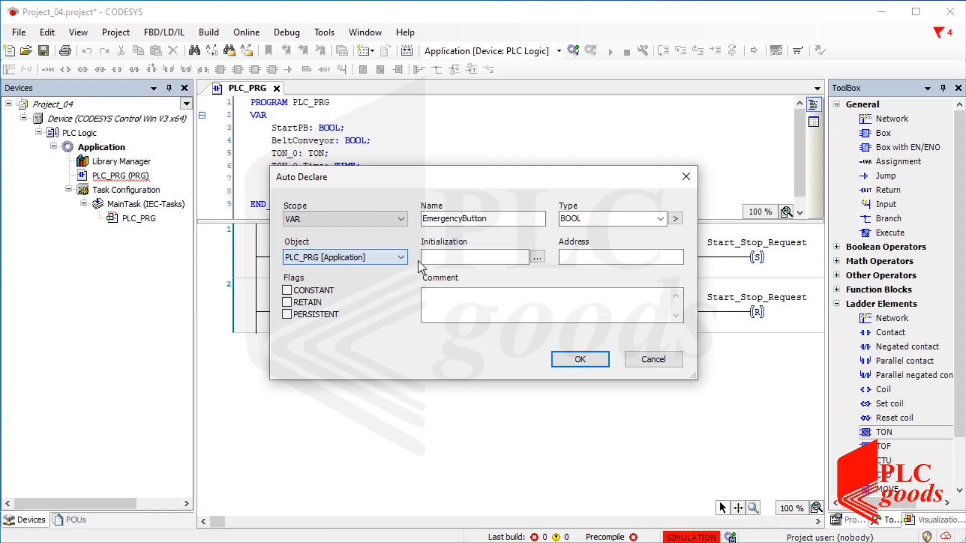
{"action": "left_click", "coordinate": [471, 257]}
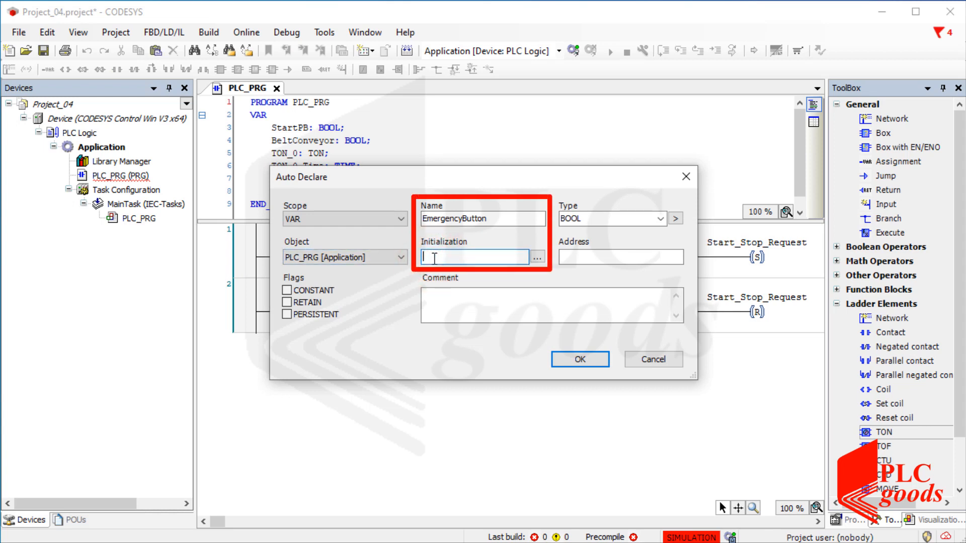
{"action": "type", "text": "1"}
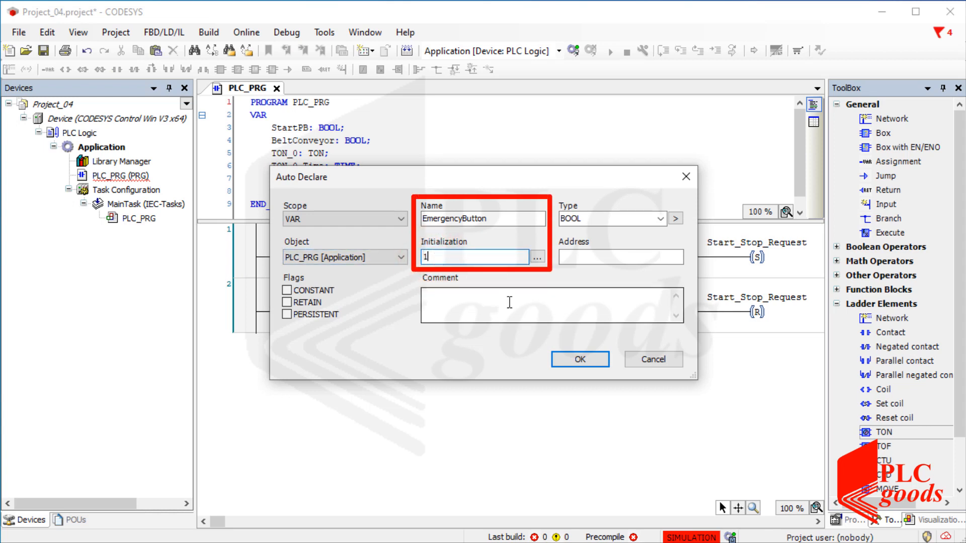
{"action": "left_click", "coordinate": [578, 359]}
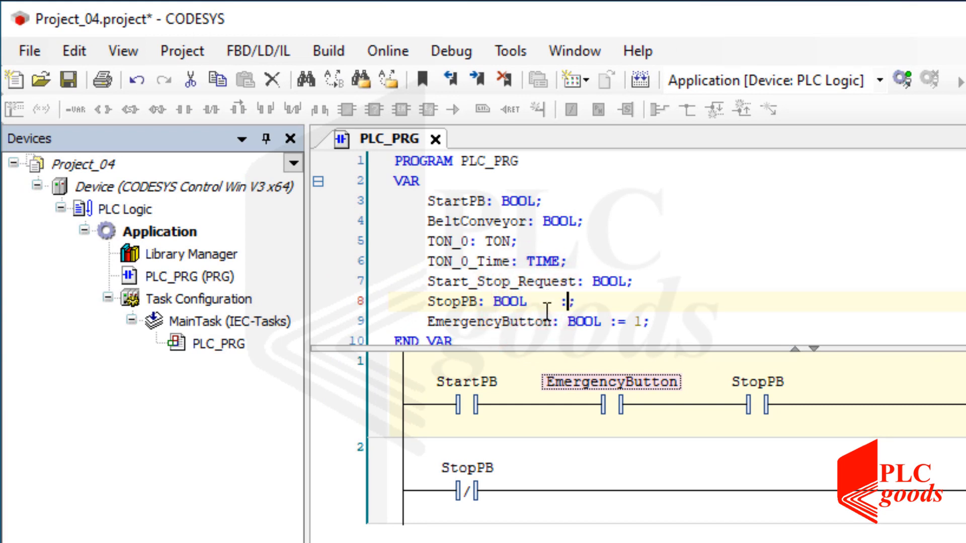
{"action": "type", "text": ":=1"}
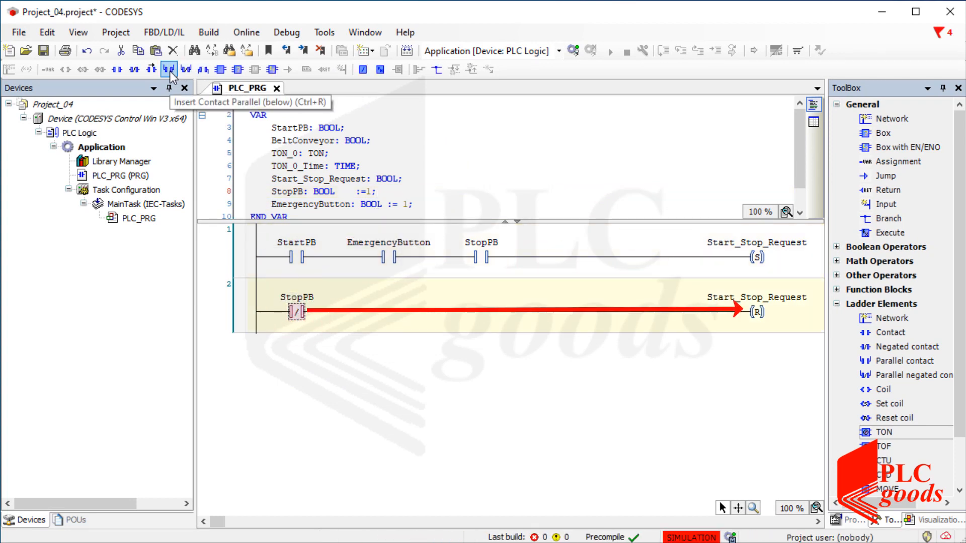
- Add a negated contact in parallel below StopPB on the reset rung
{"action": "left_click", "coordinate": [168, 69]}
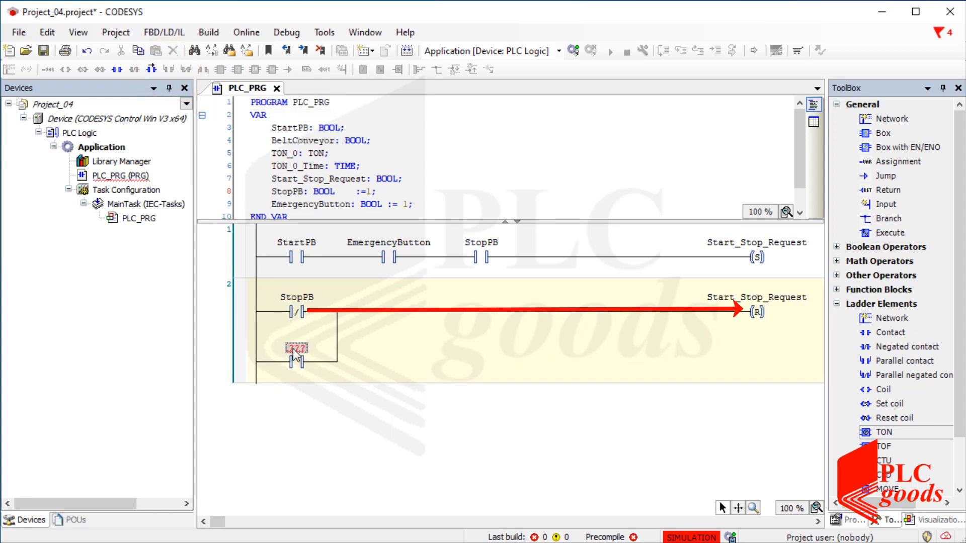
{"action": "left_click", "coordinate": [295, 348]}
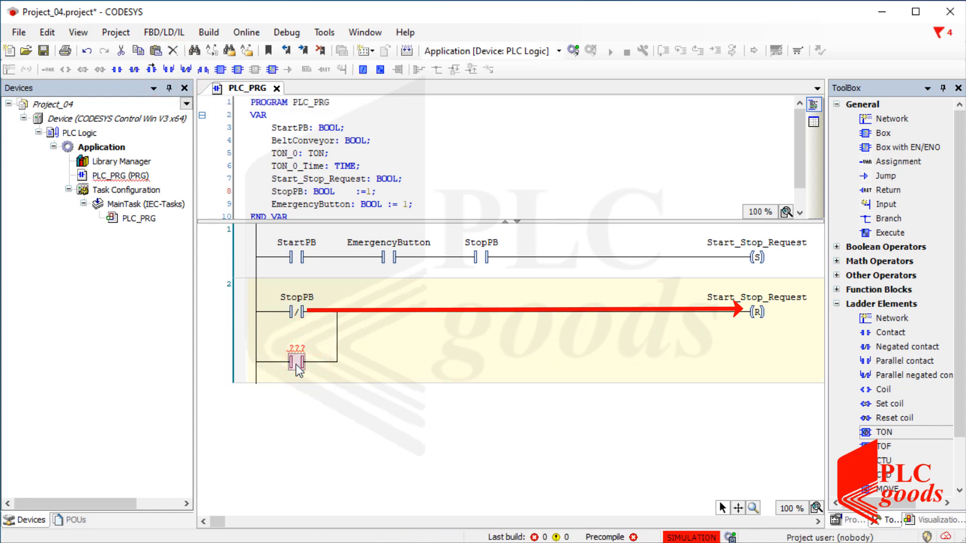
{"action": "right_click", "coordinate": [296, 358]}
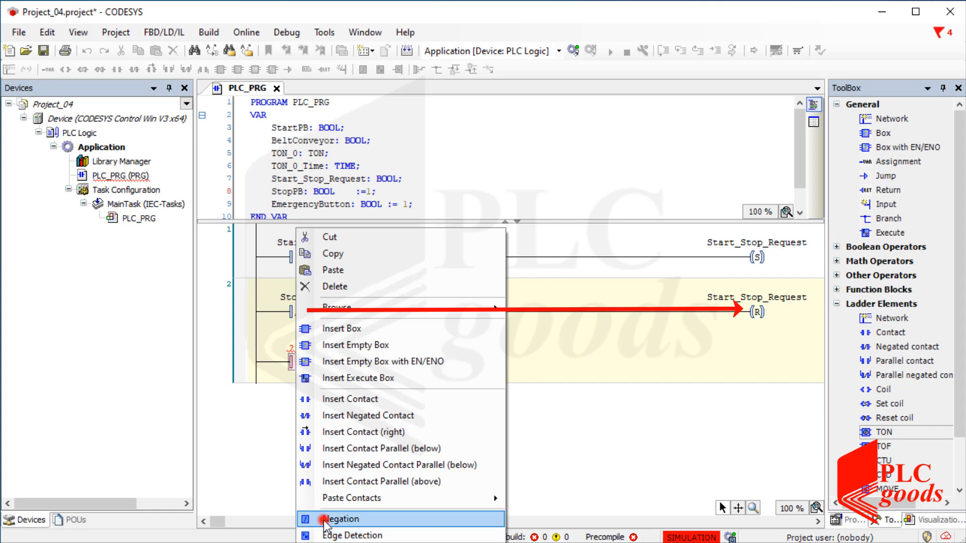
{"action": "left_click", "coordinate": [344, 519]}
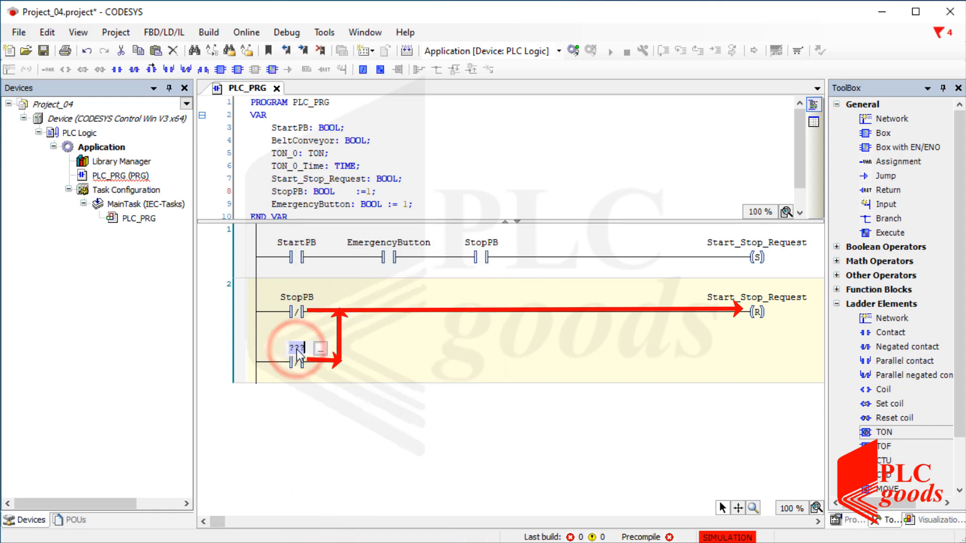
- Assign EmergencyButton to the parallel contact via the Input Assistant
{"action": "left_click", "coordinate": [297, 348]}
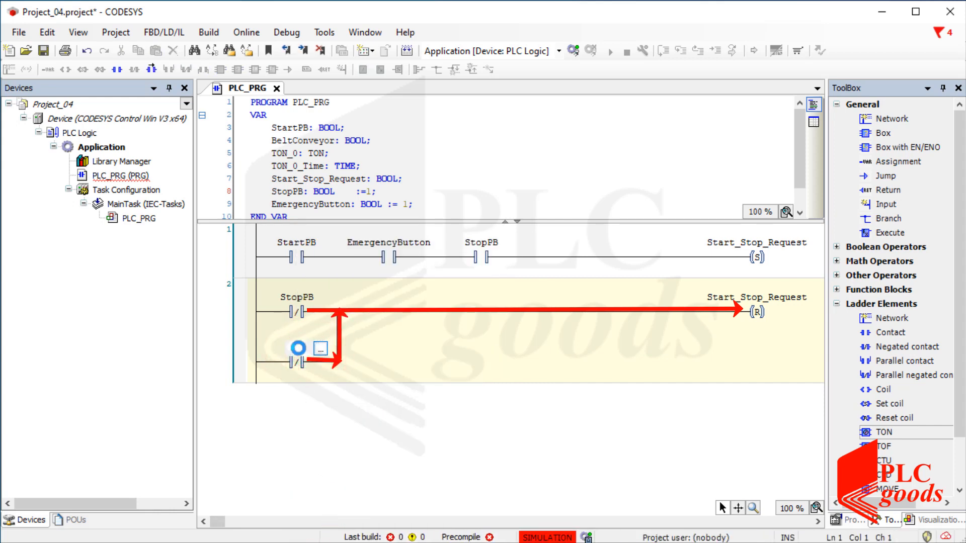
{"action": "left_click", "coordinate": [321, 349]}
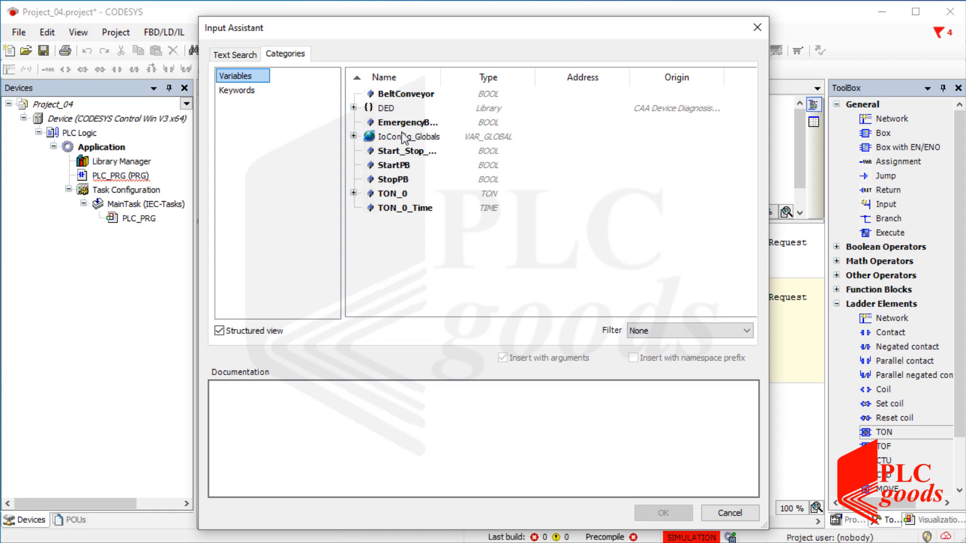
{"action": "left_click_drag", "start_coordinate": [450, 77], "coordinate": [490, 78]}
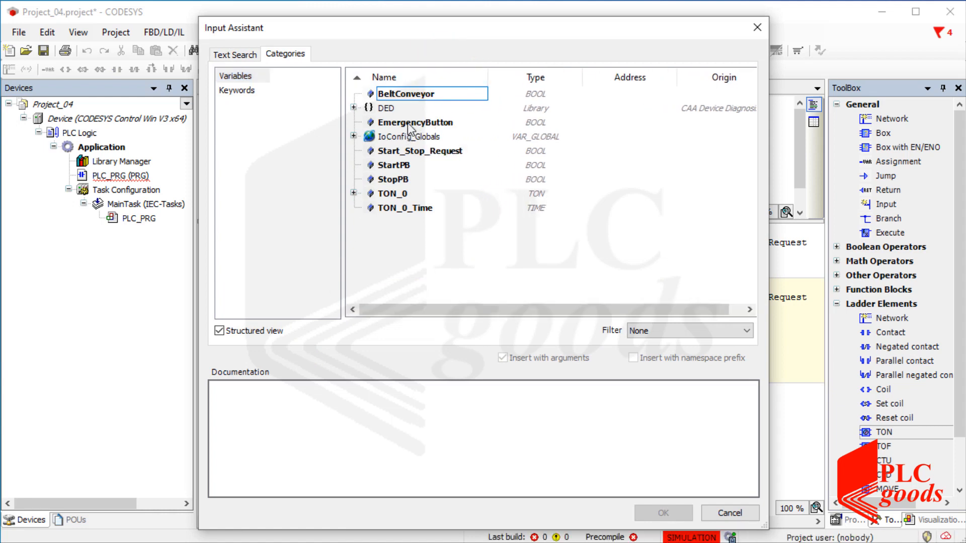
{"action": "left_click", "coordinate": [728, 514]}
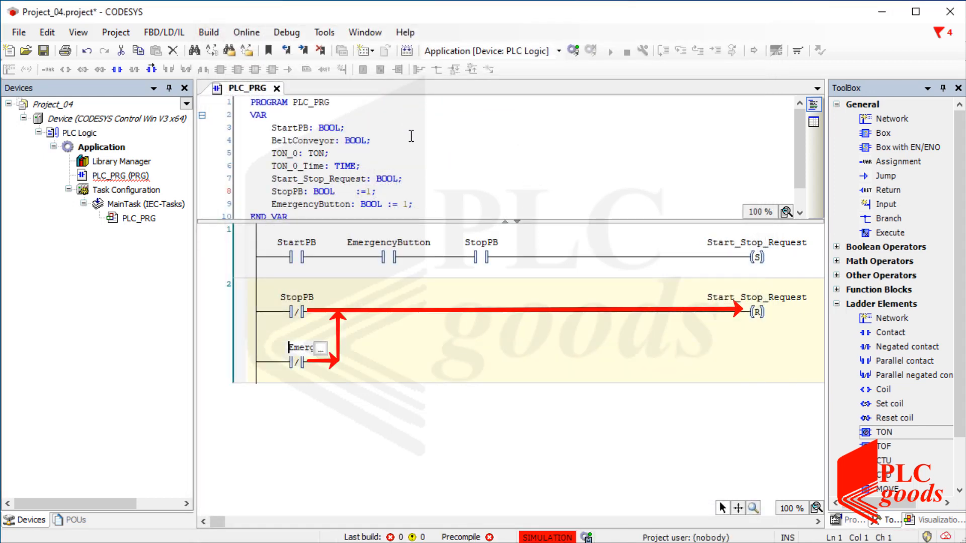